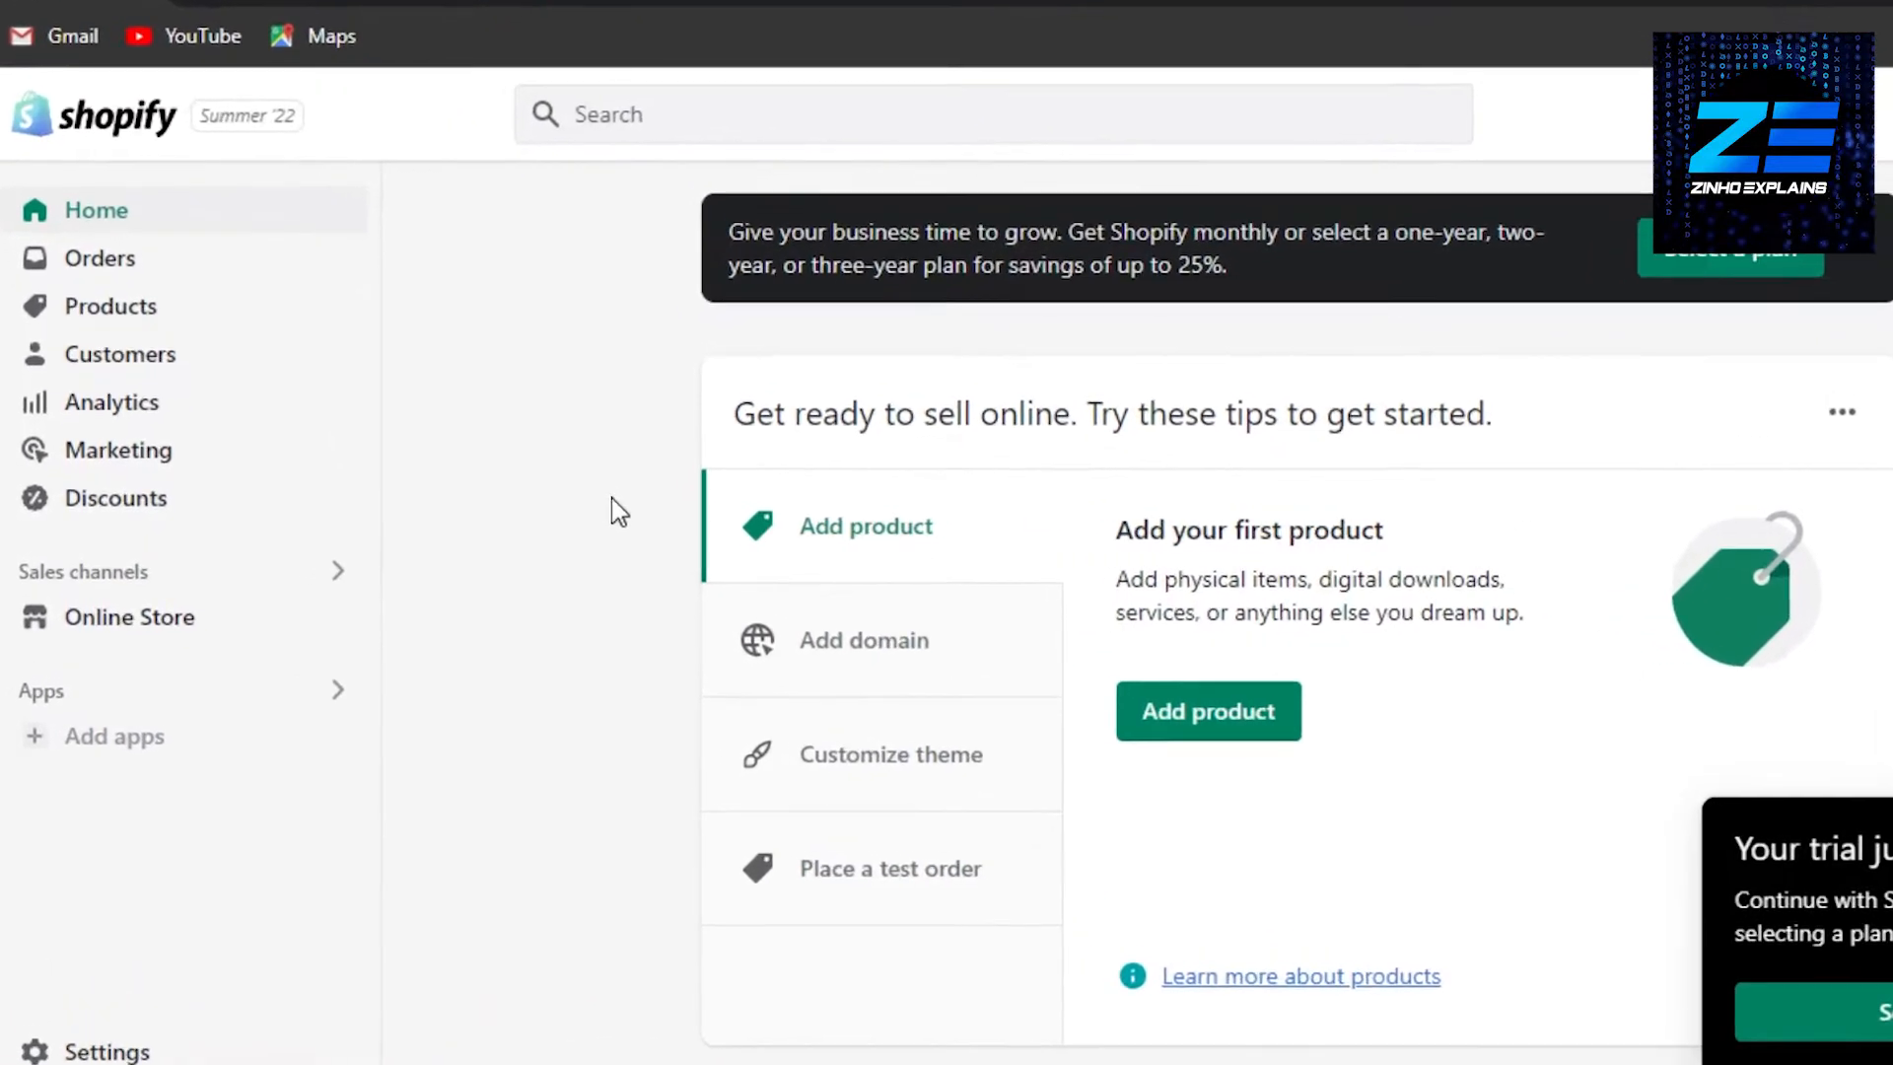
Scroll down the Shopify admin home toward the Settings entry in the sidebar.
scroll("down", 3)
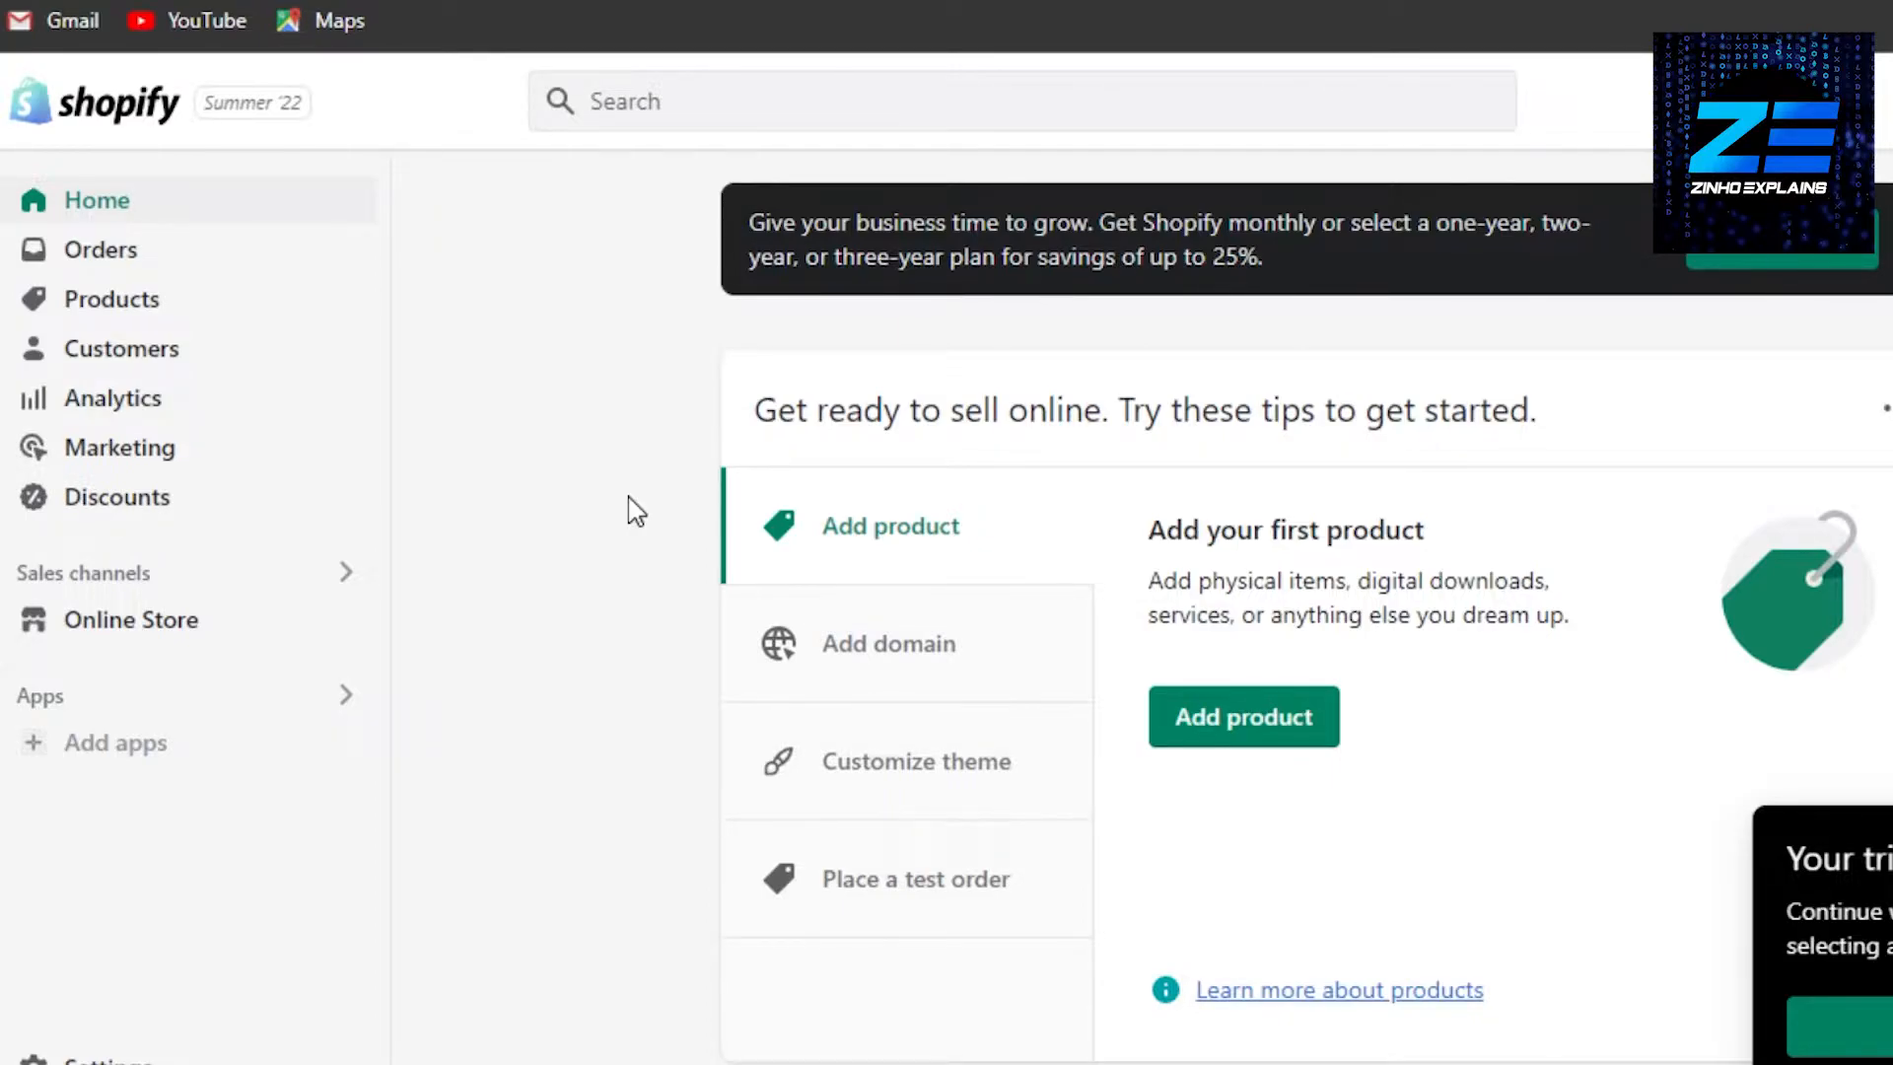
mouse_move(712, 469)
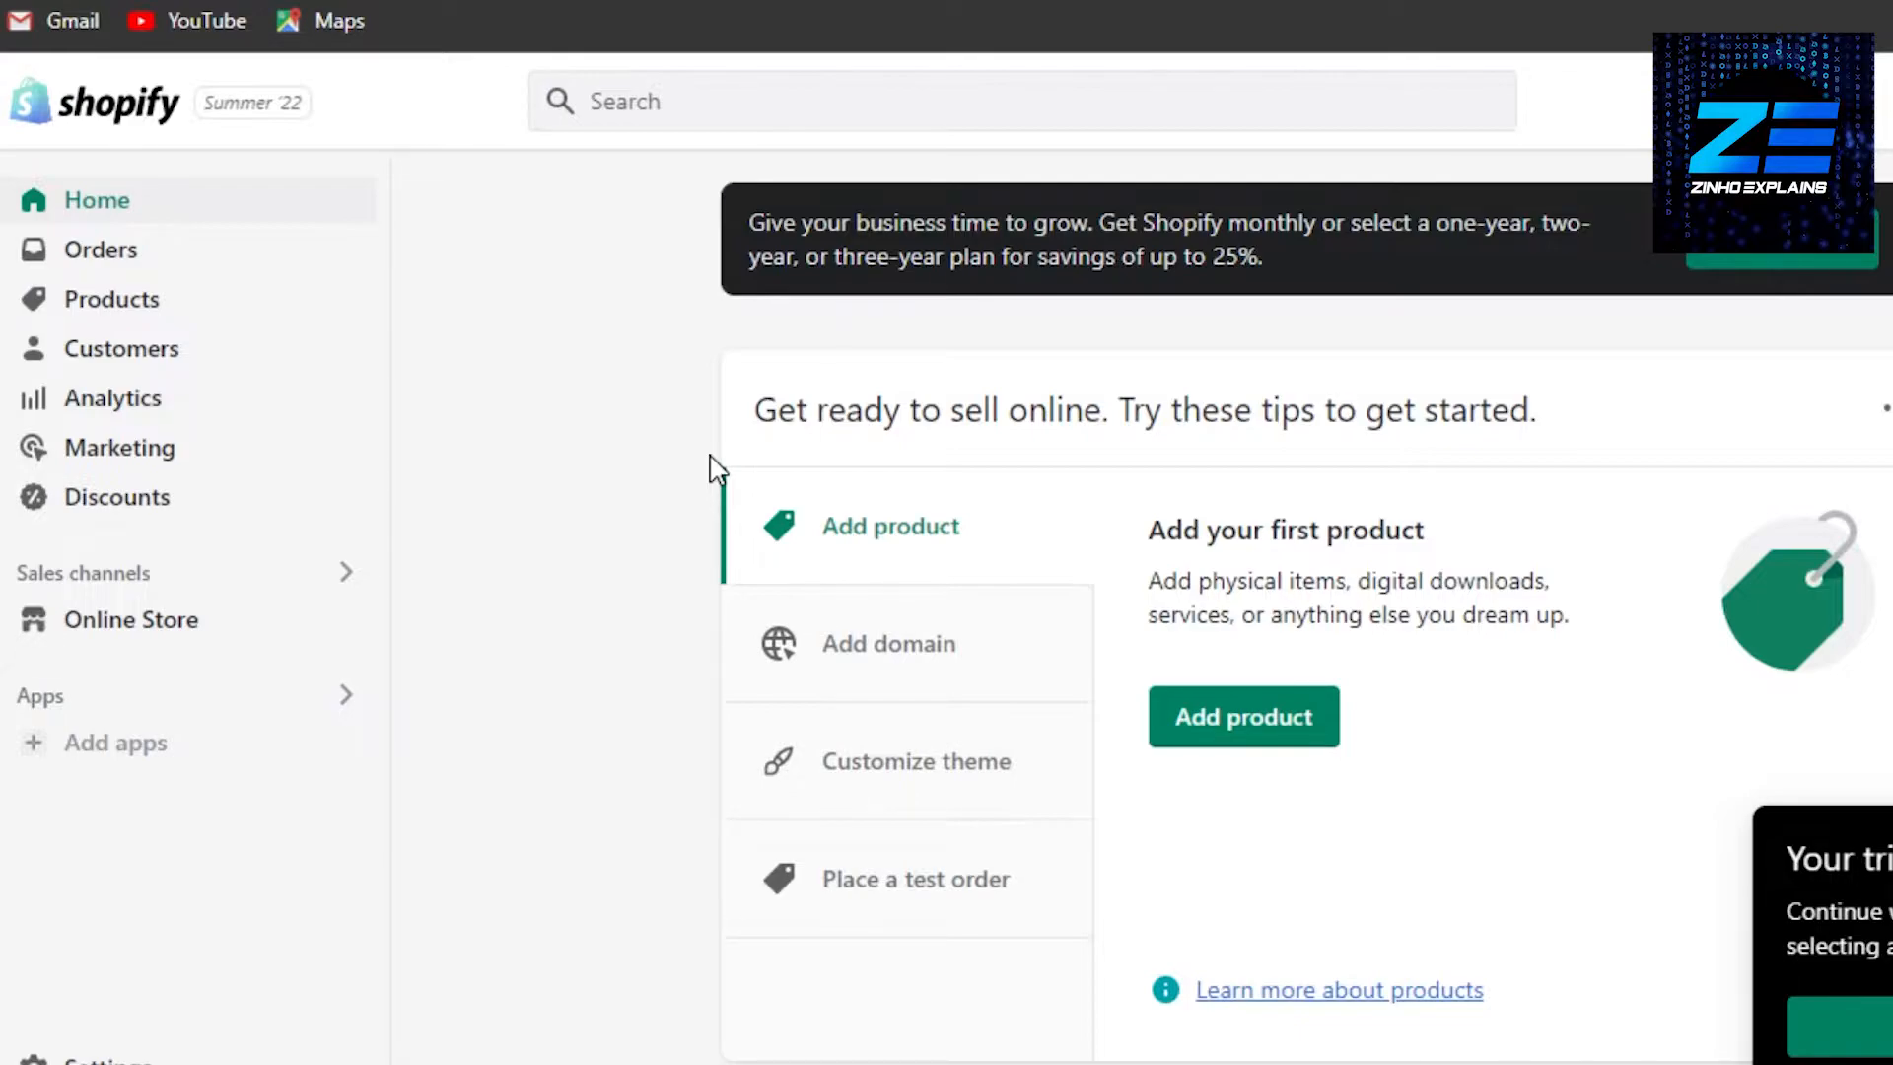
mouse_move(578, 337)
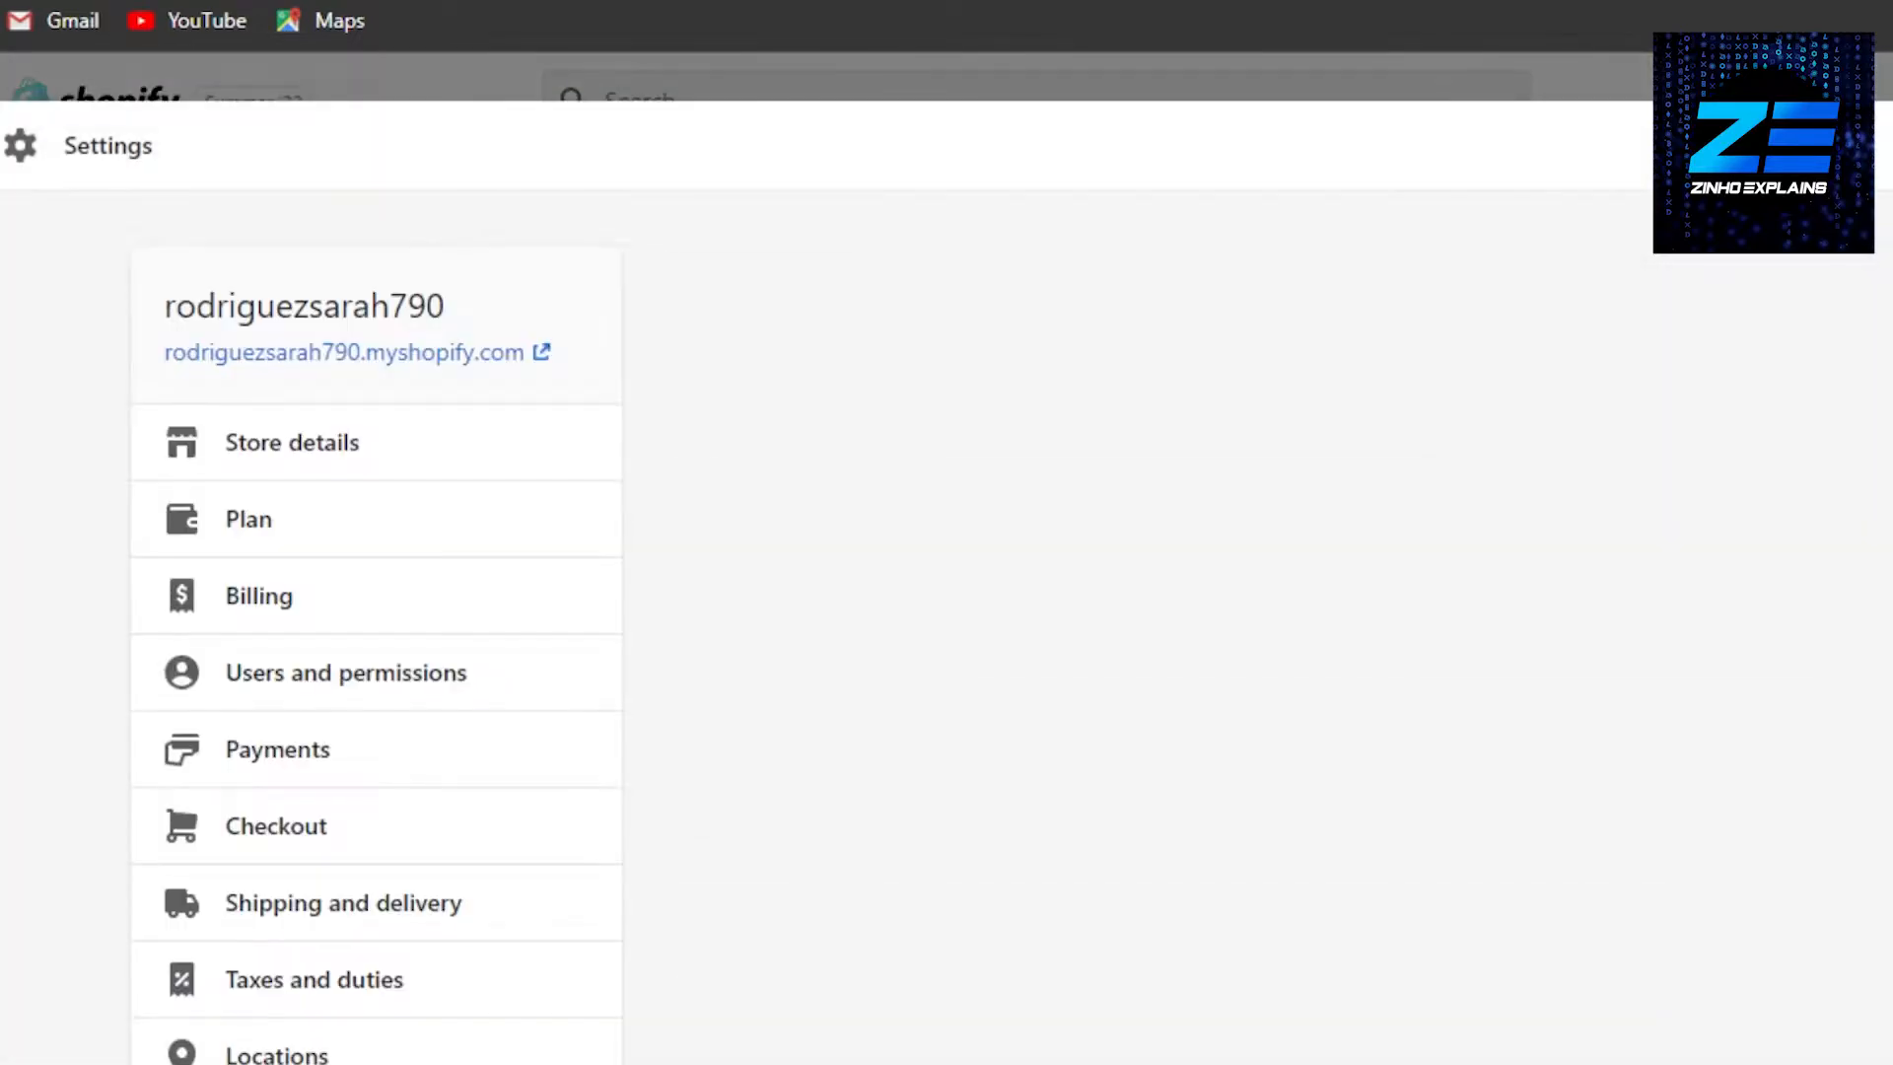
From store settings, go to Payments and start adding supported payment methods.
left_click(292, 442)
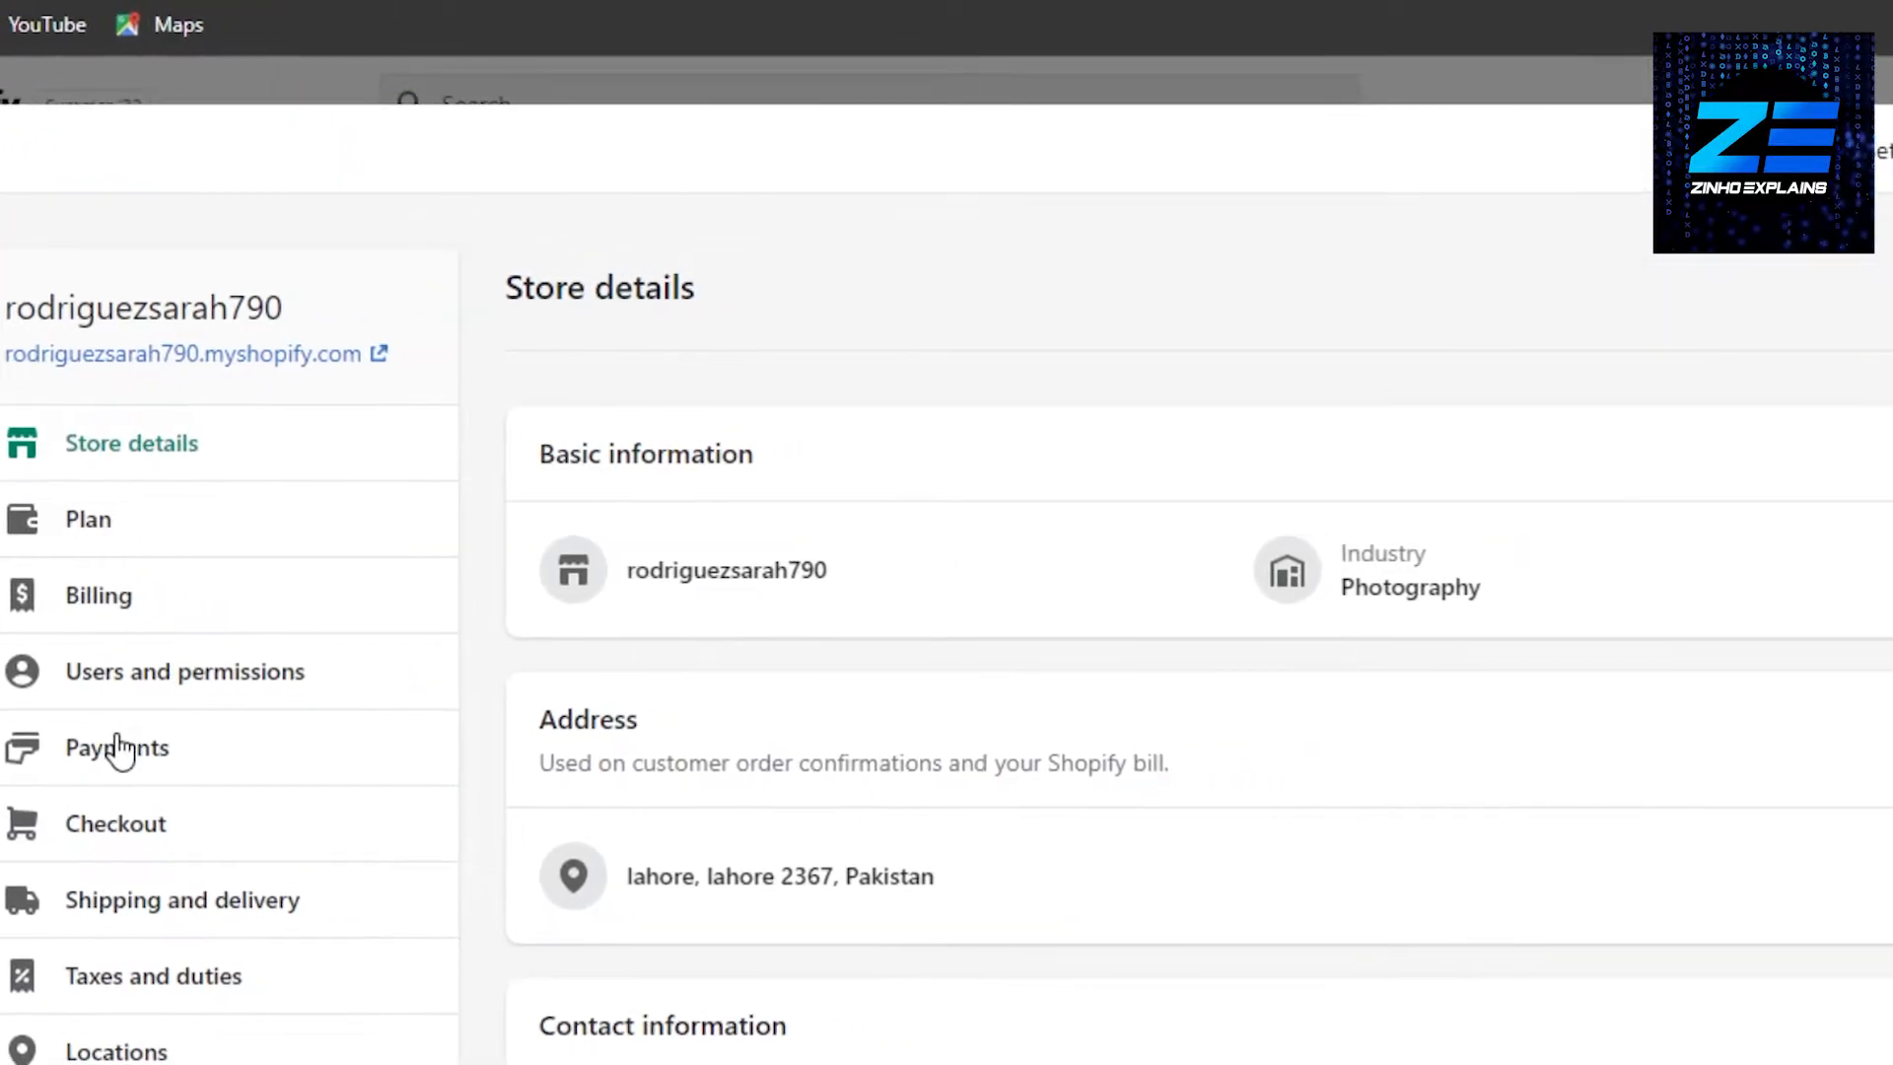
left_click(117, 745)
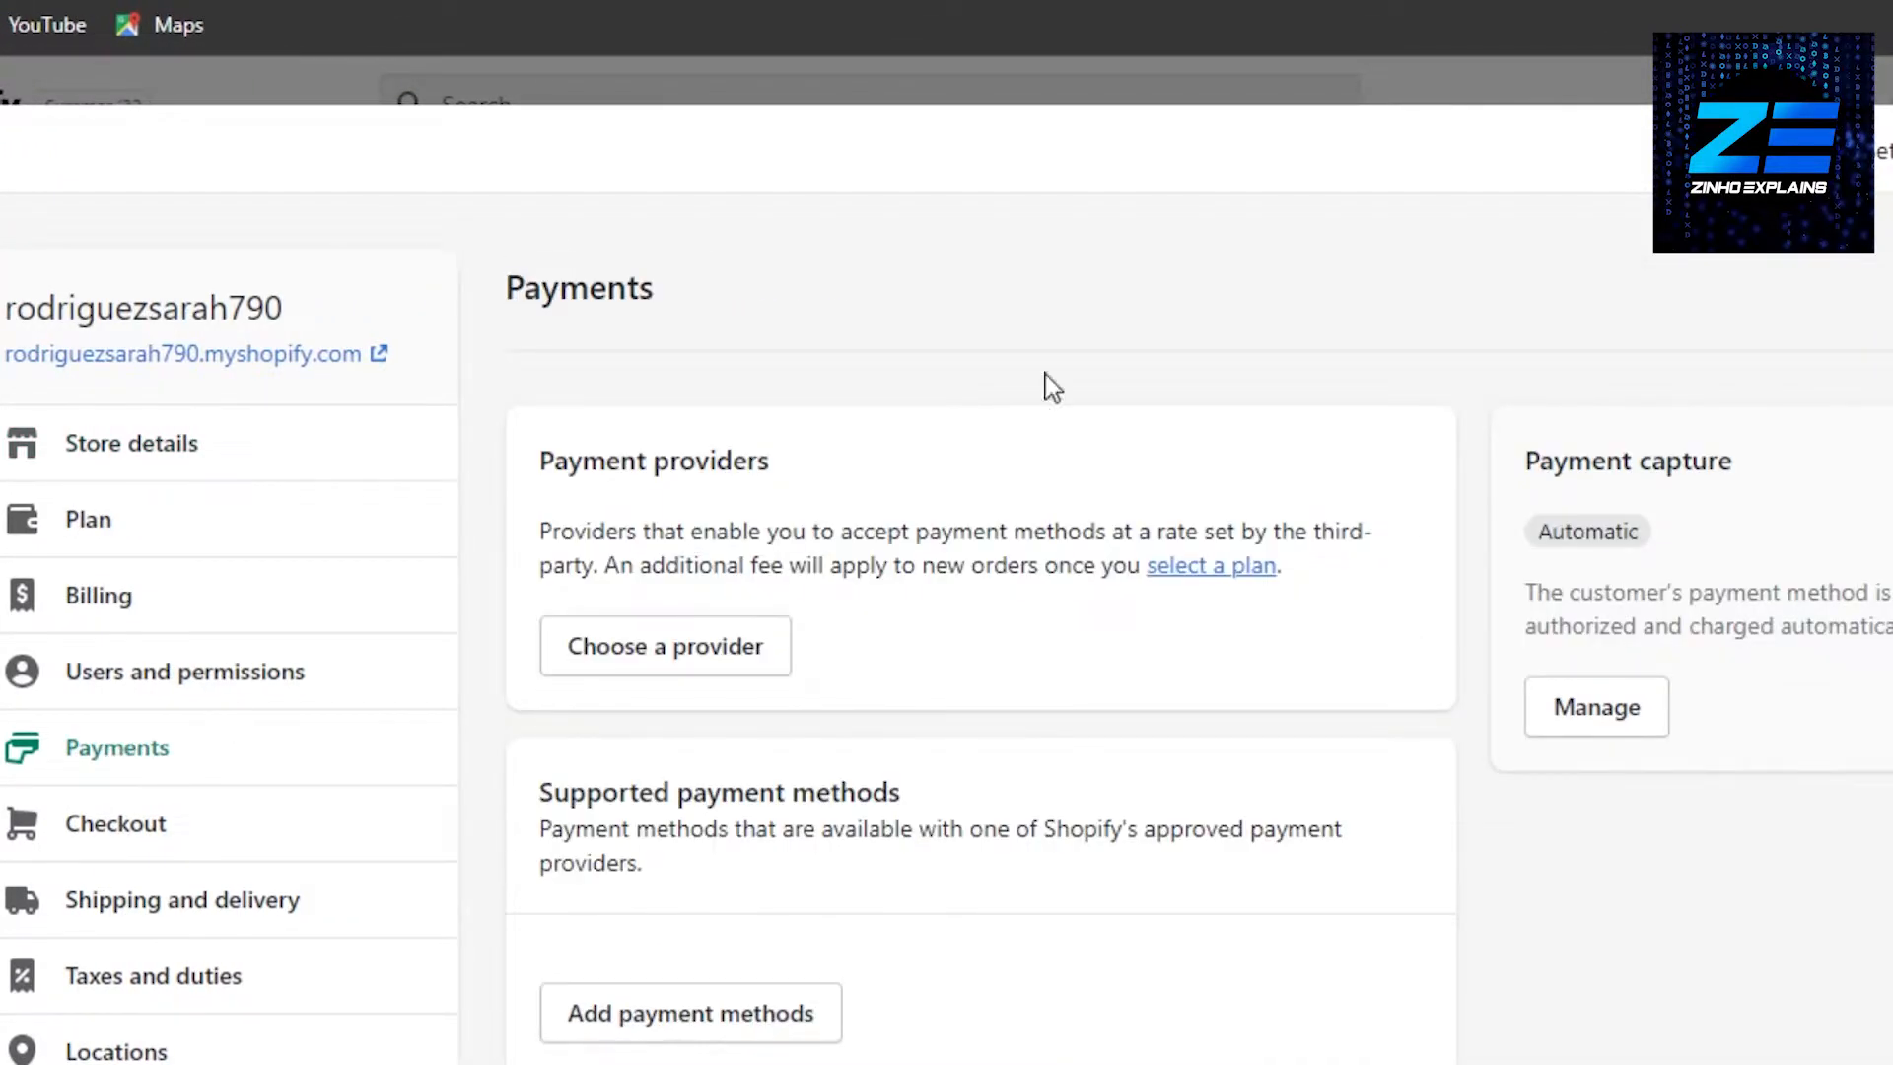
scroll("down", 3)
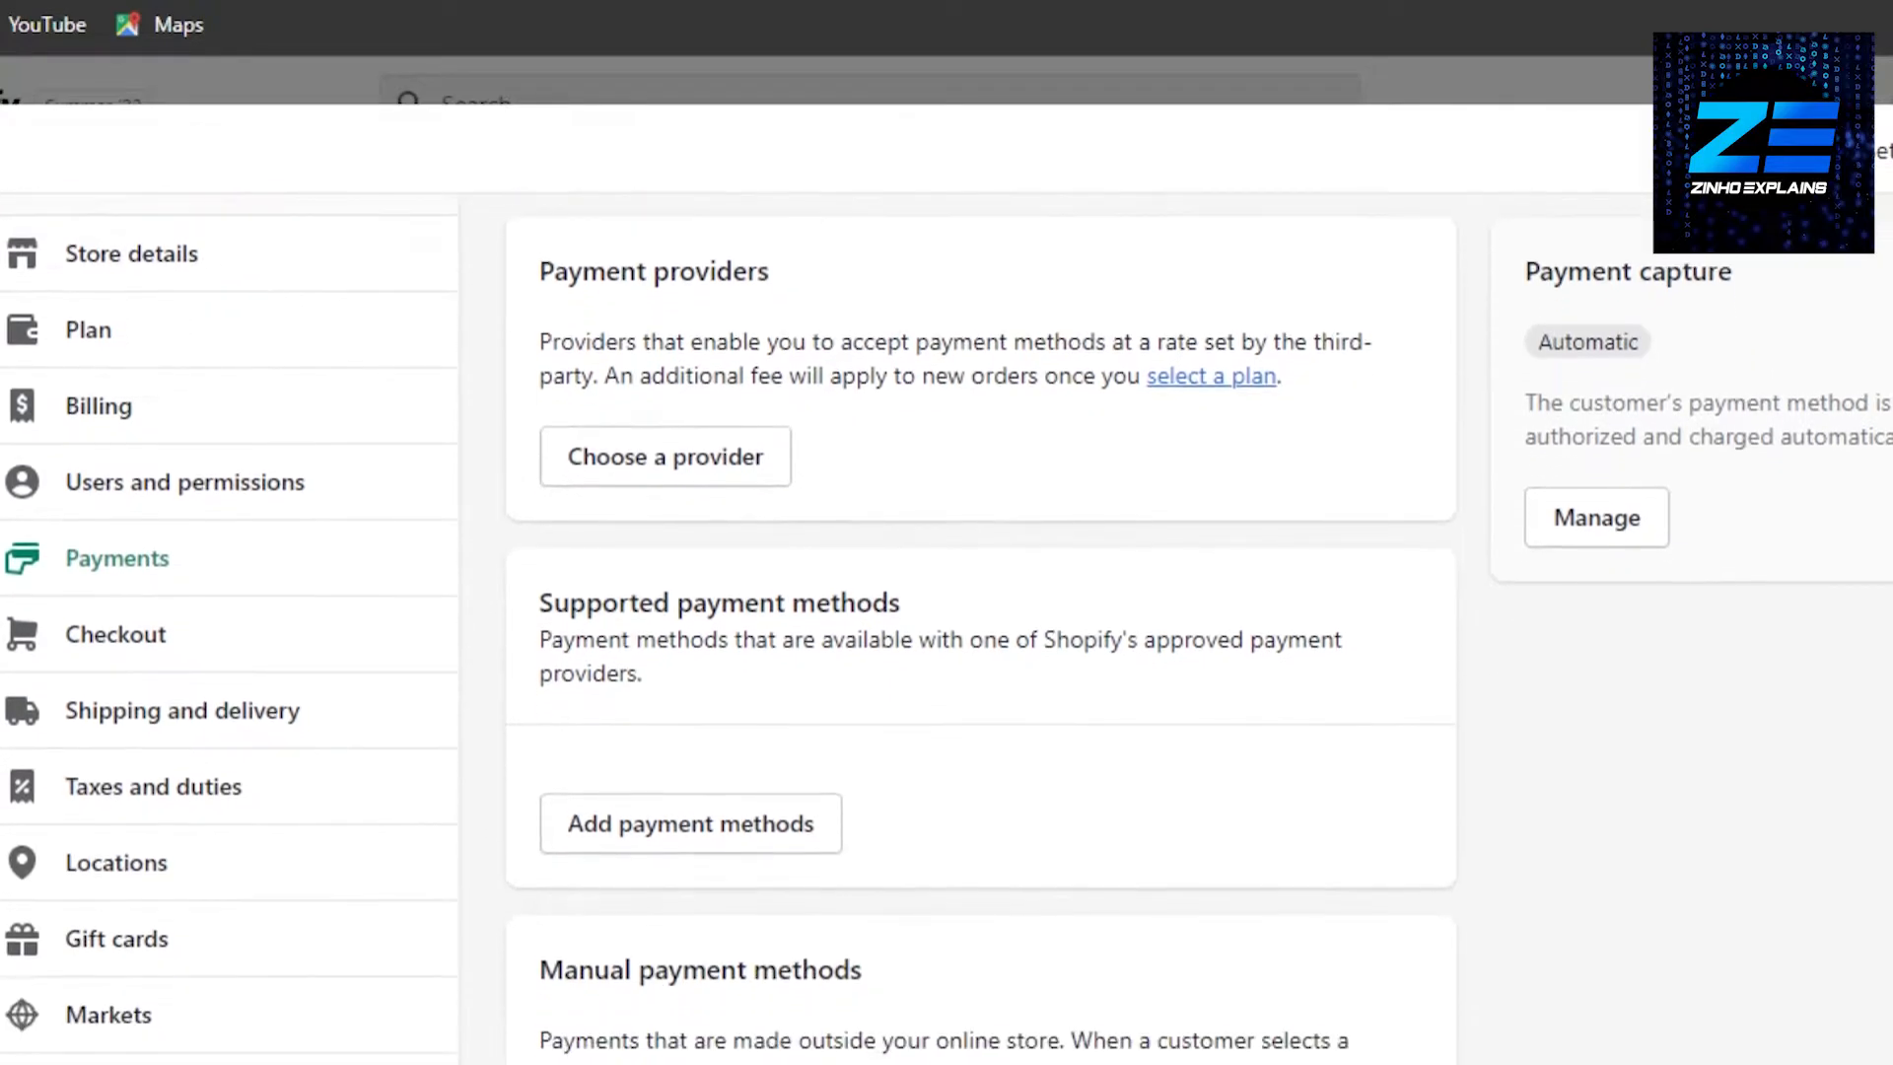
scroll("down", 3)
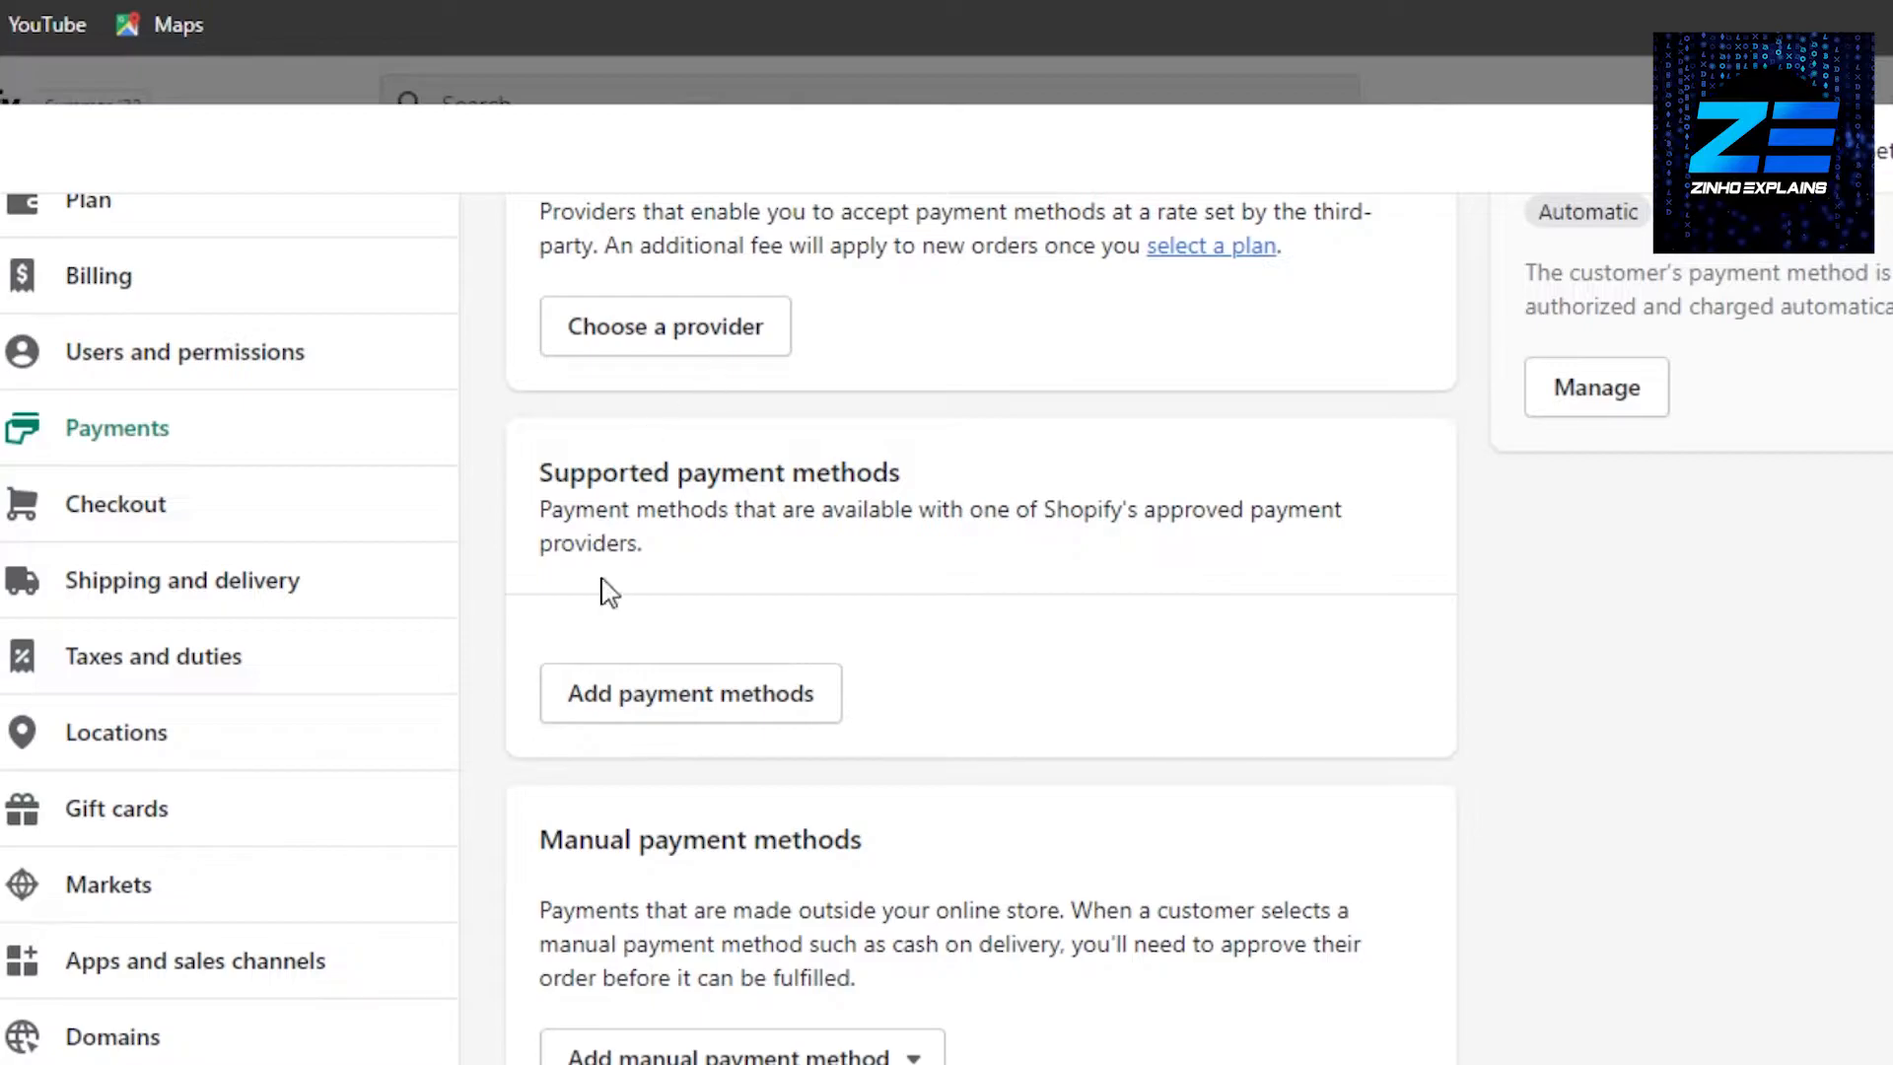
left_click(690, 692)
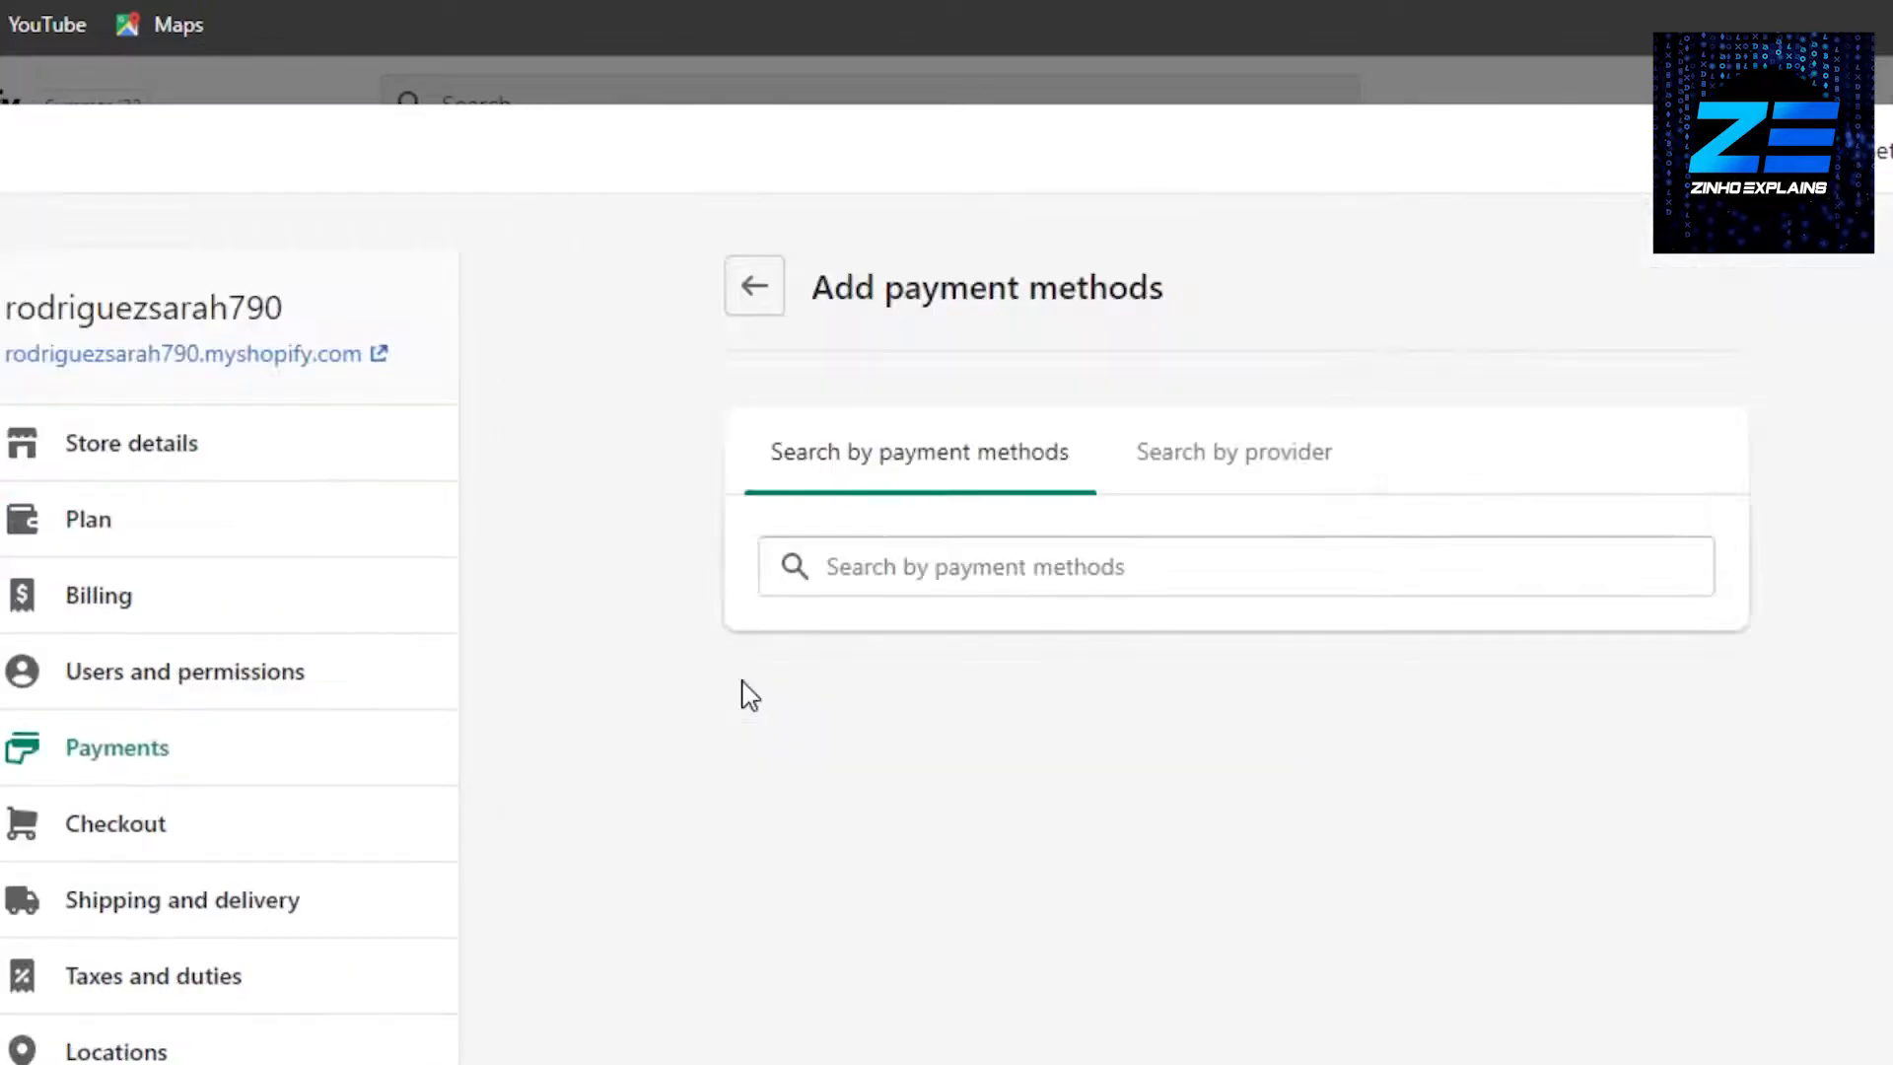
Search 'kl', select Klarna, and remove Visa so PingPong Checkout shows as the provider.
left_click(1231, 566)
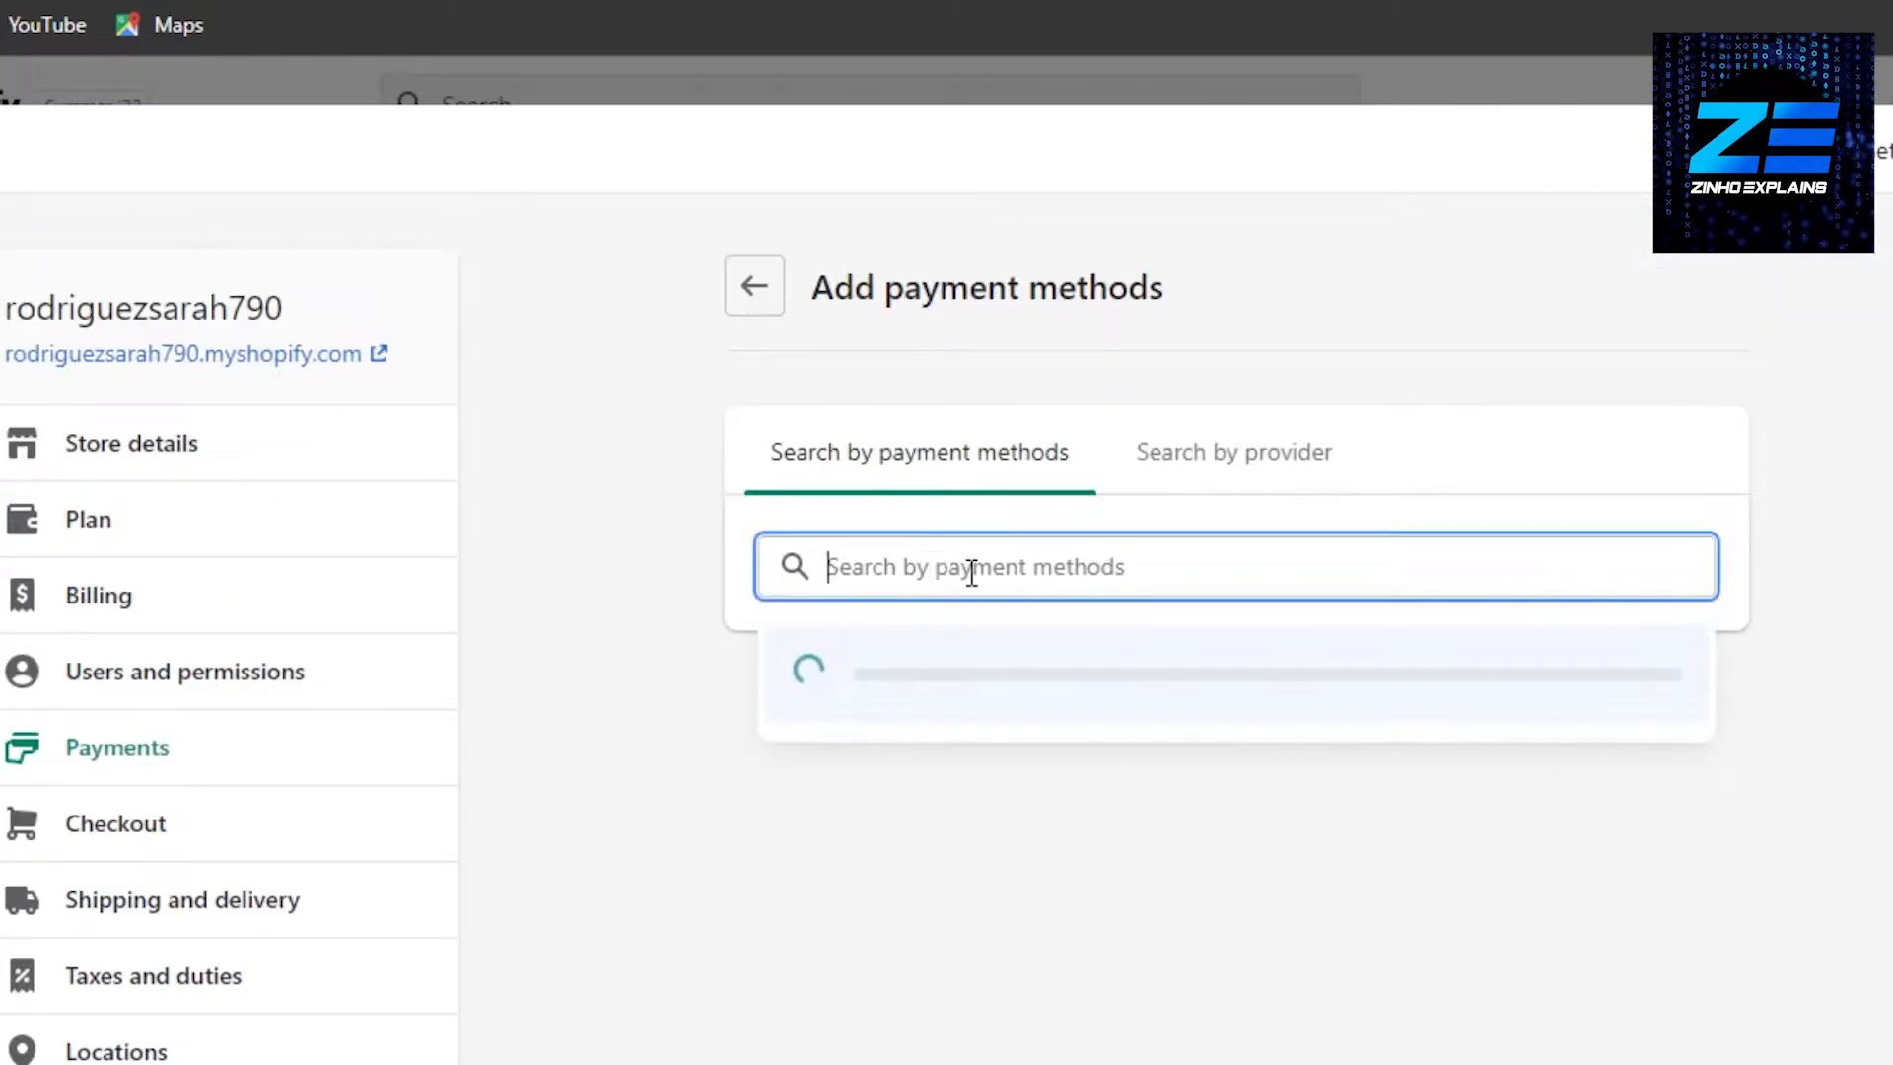
type("kl")
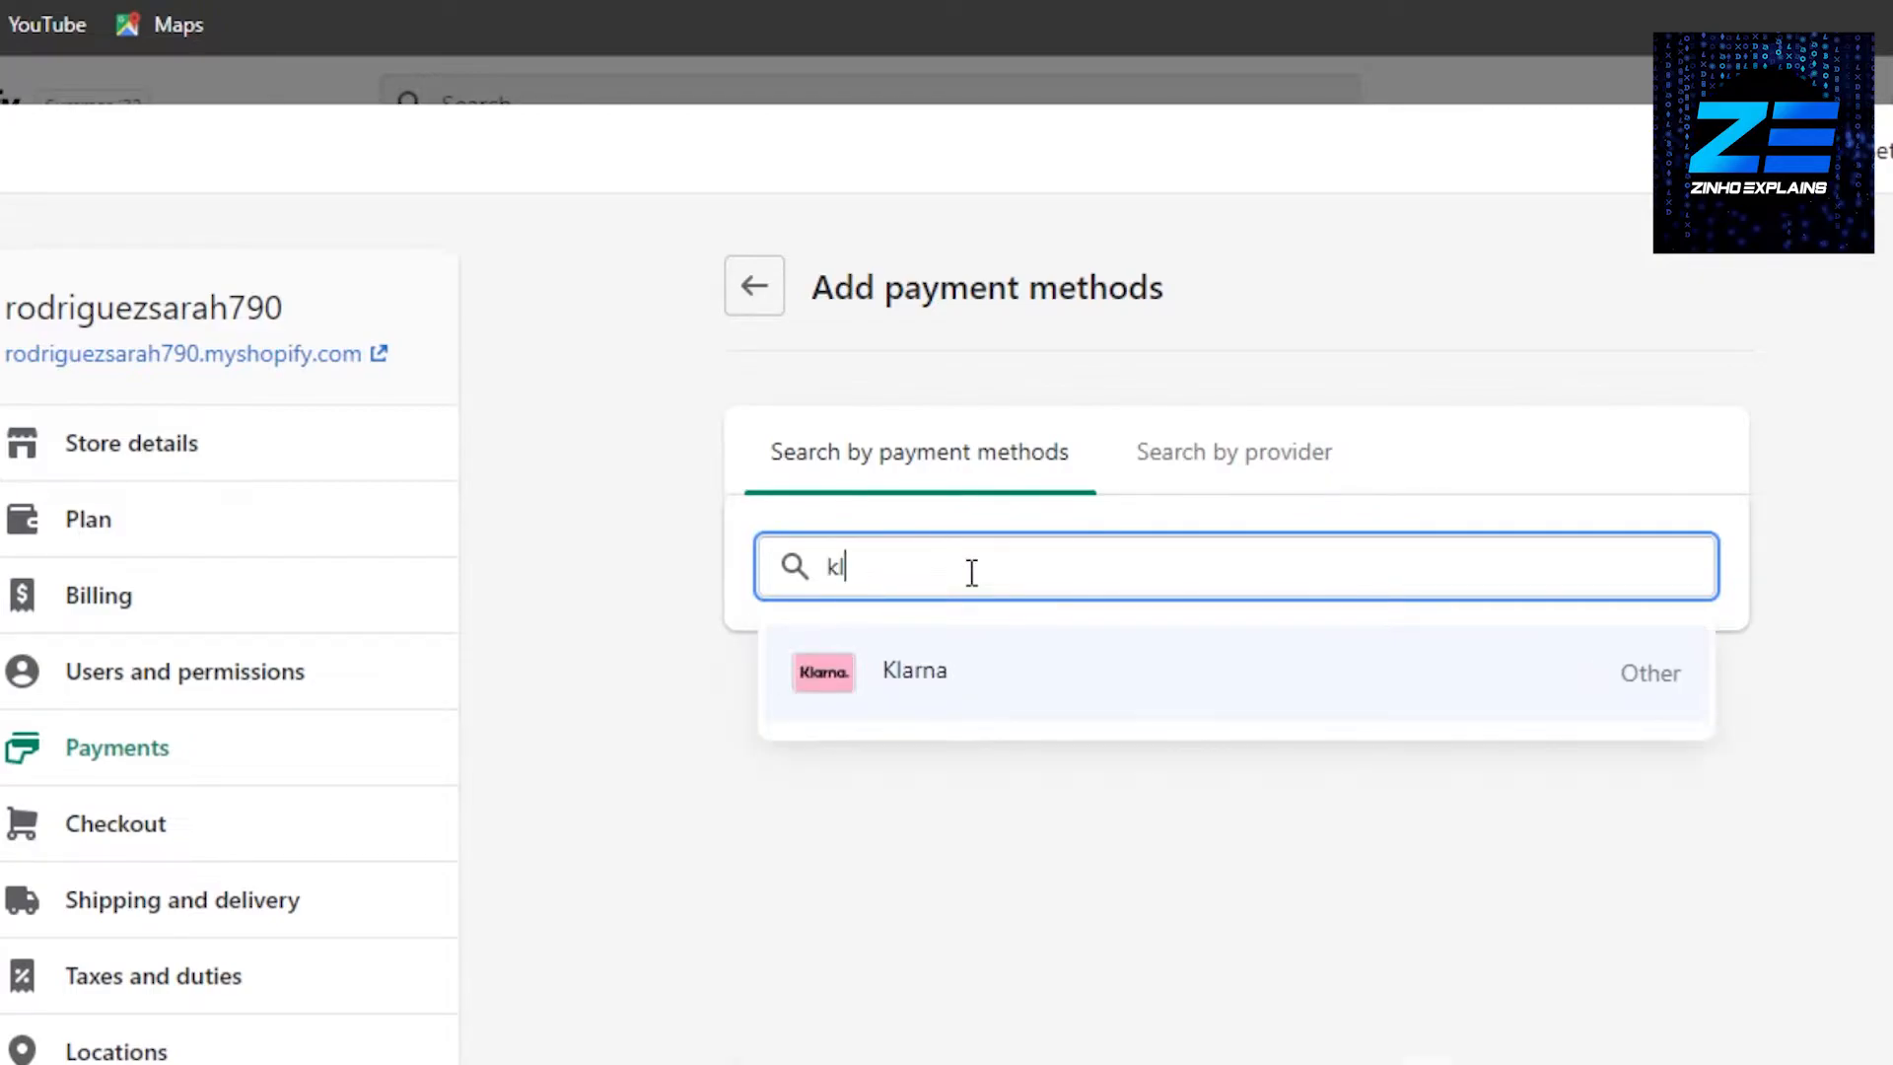
left_click(913, 670)
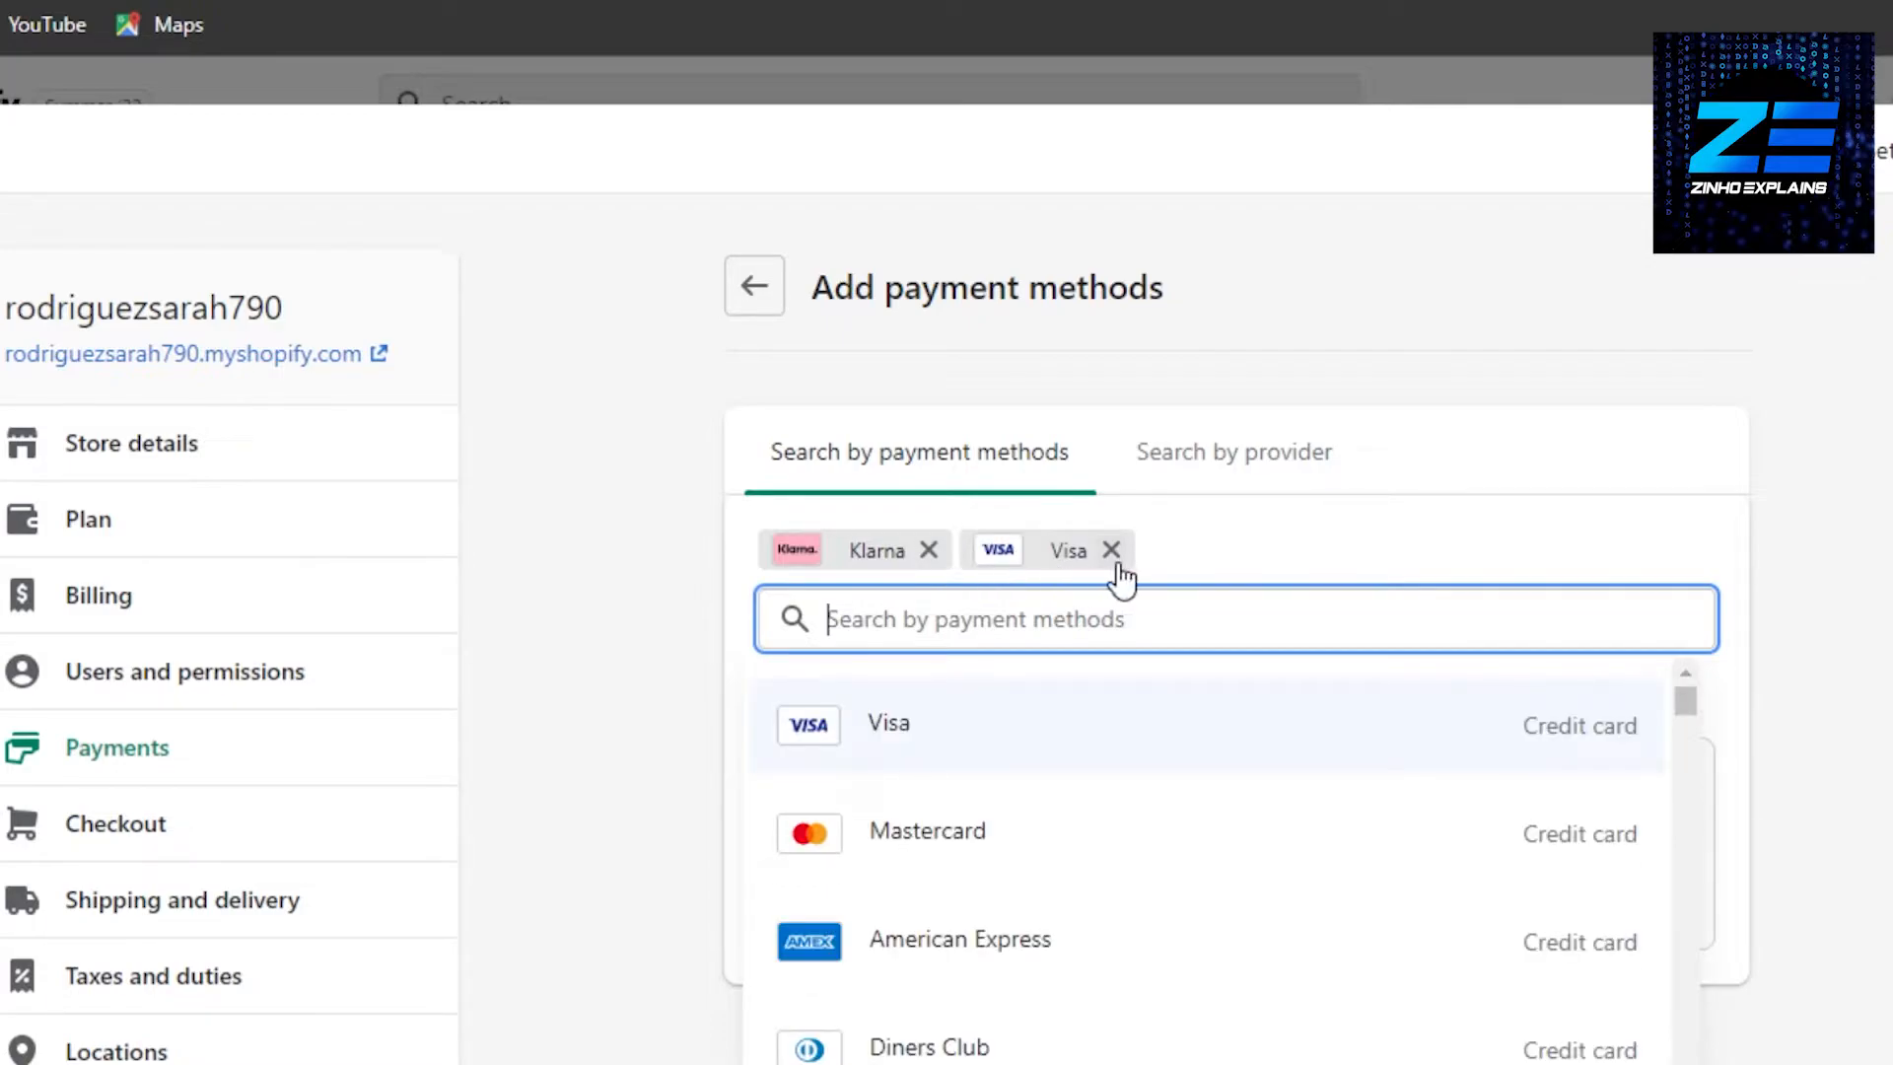
left_click(1110, 550)
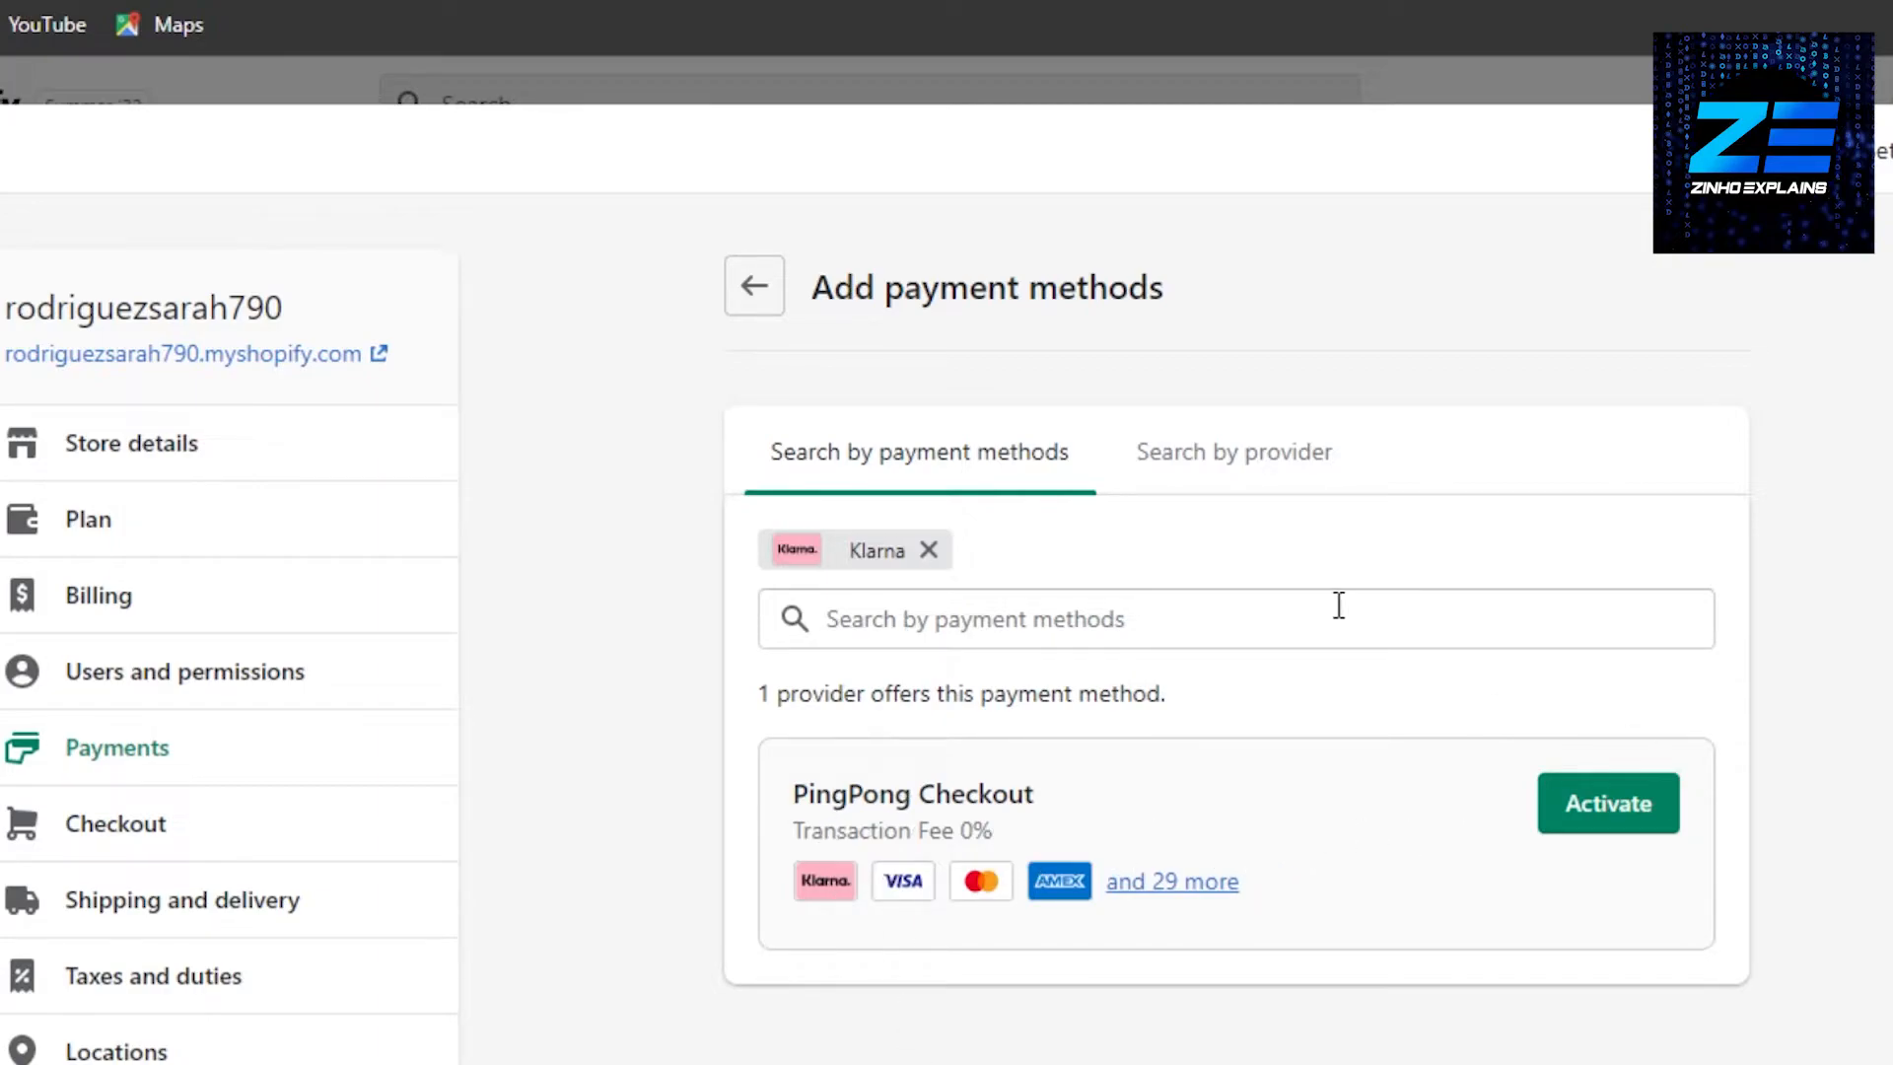
Activate PingPong Checkout to view its description, account status and Connect button.
left_click(1605, 802)
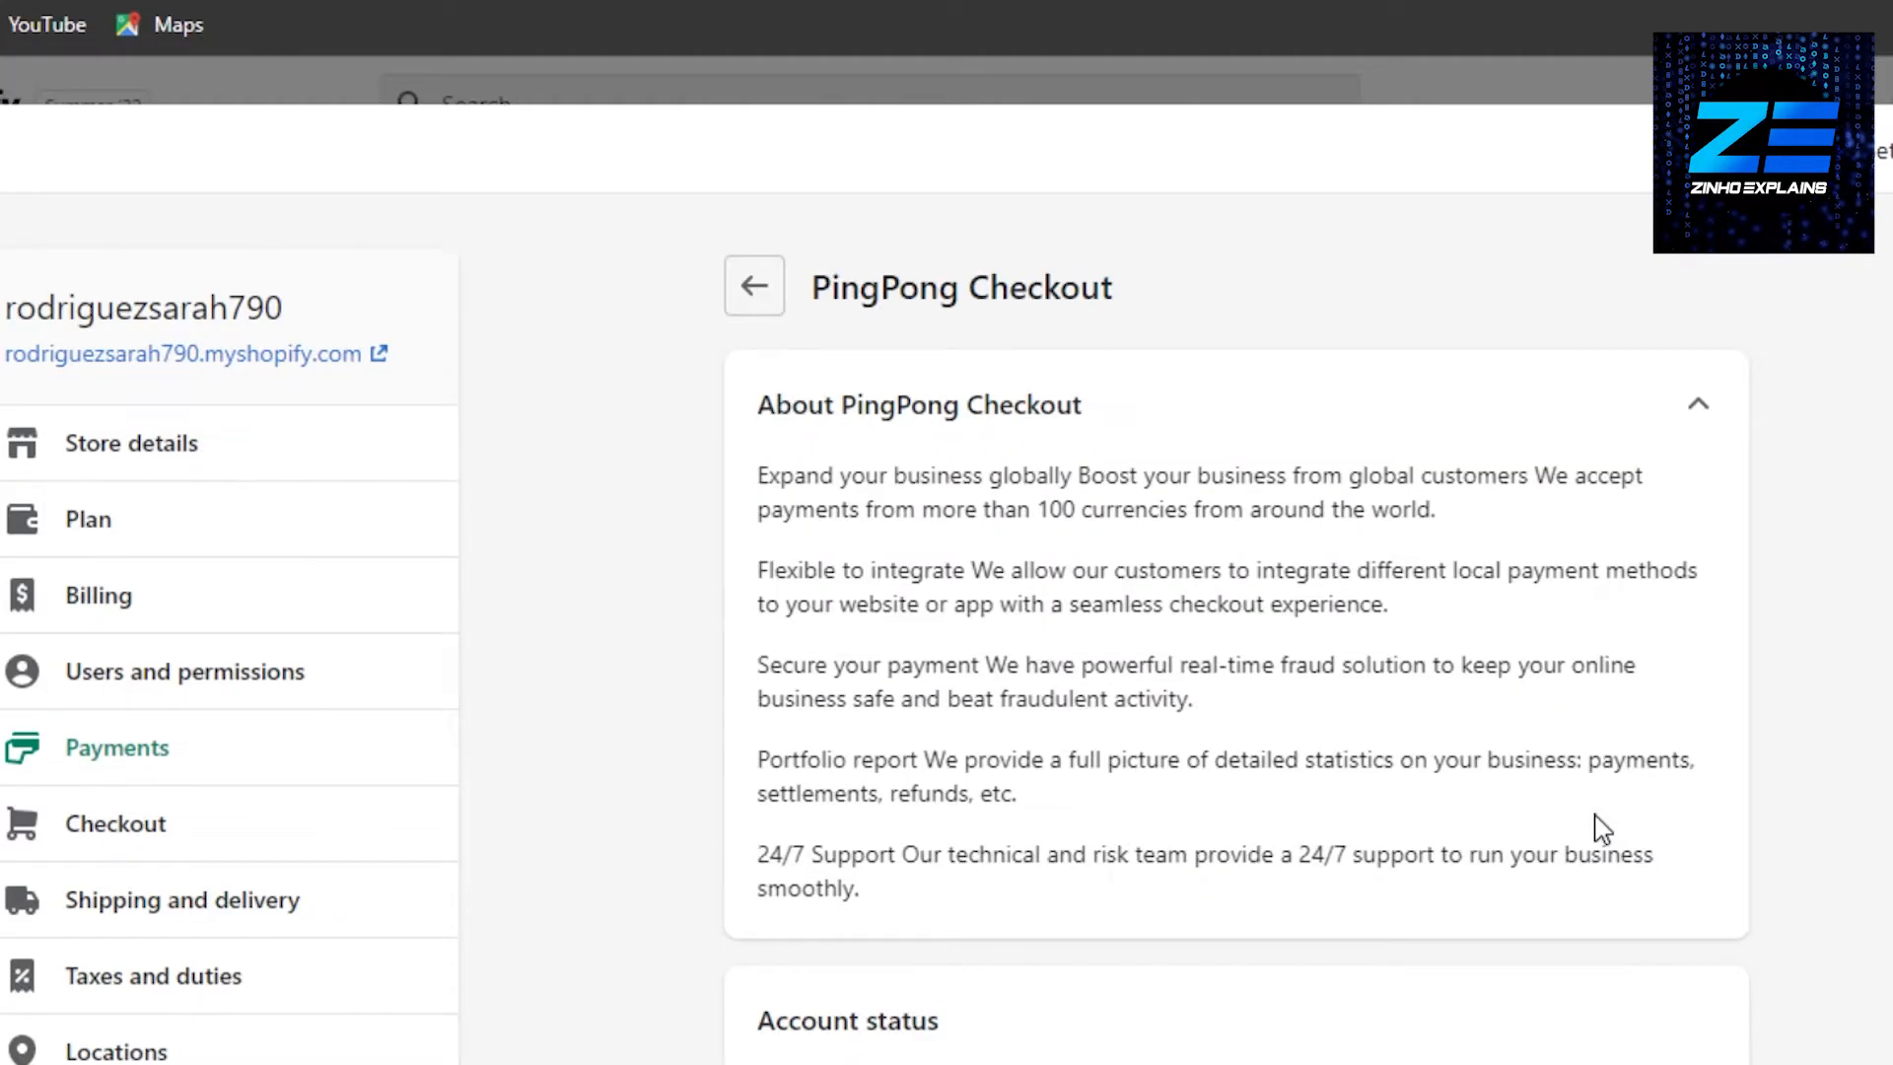
scroll("down", 3)
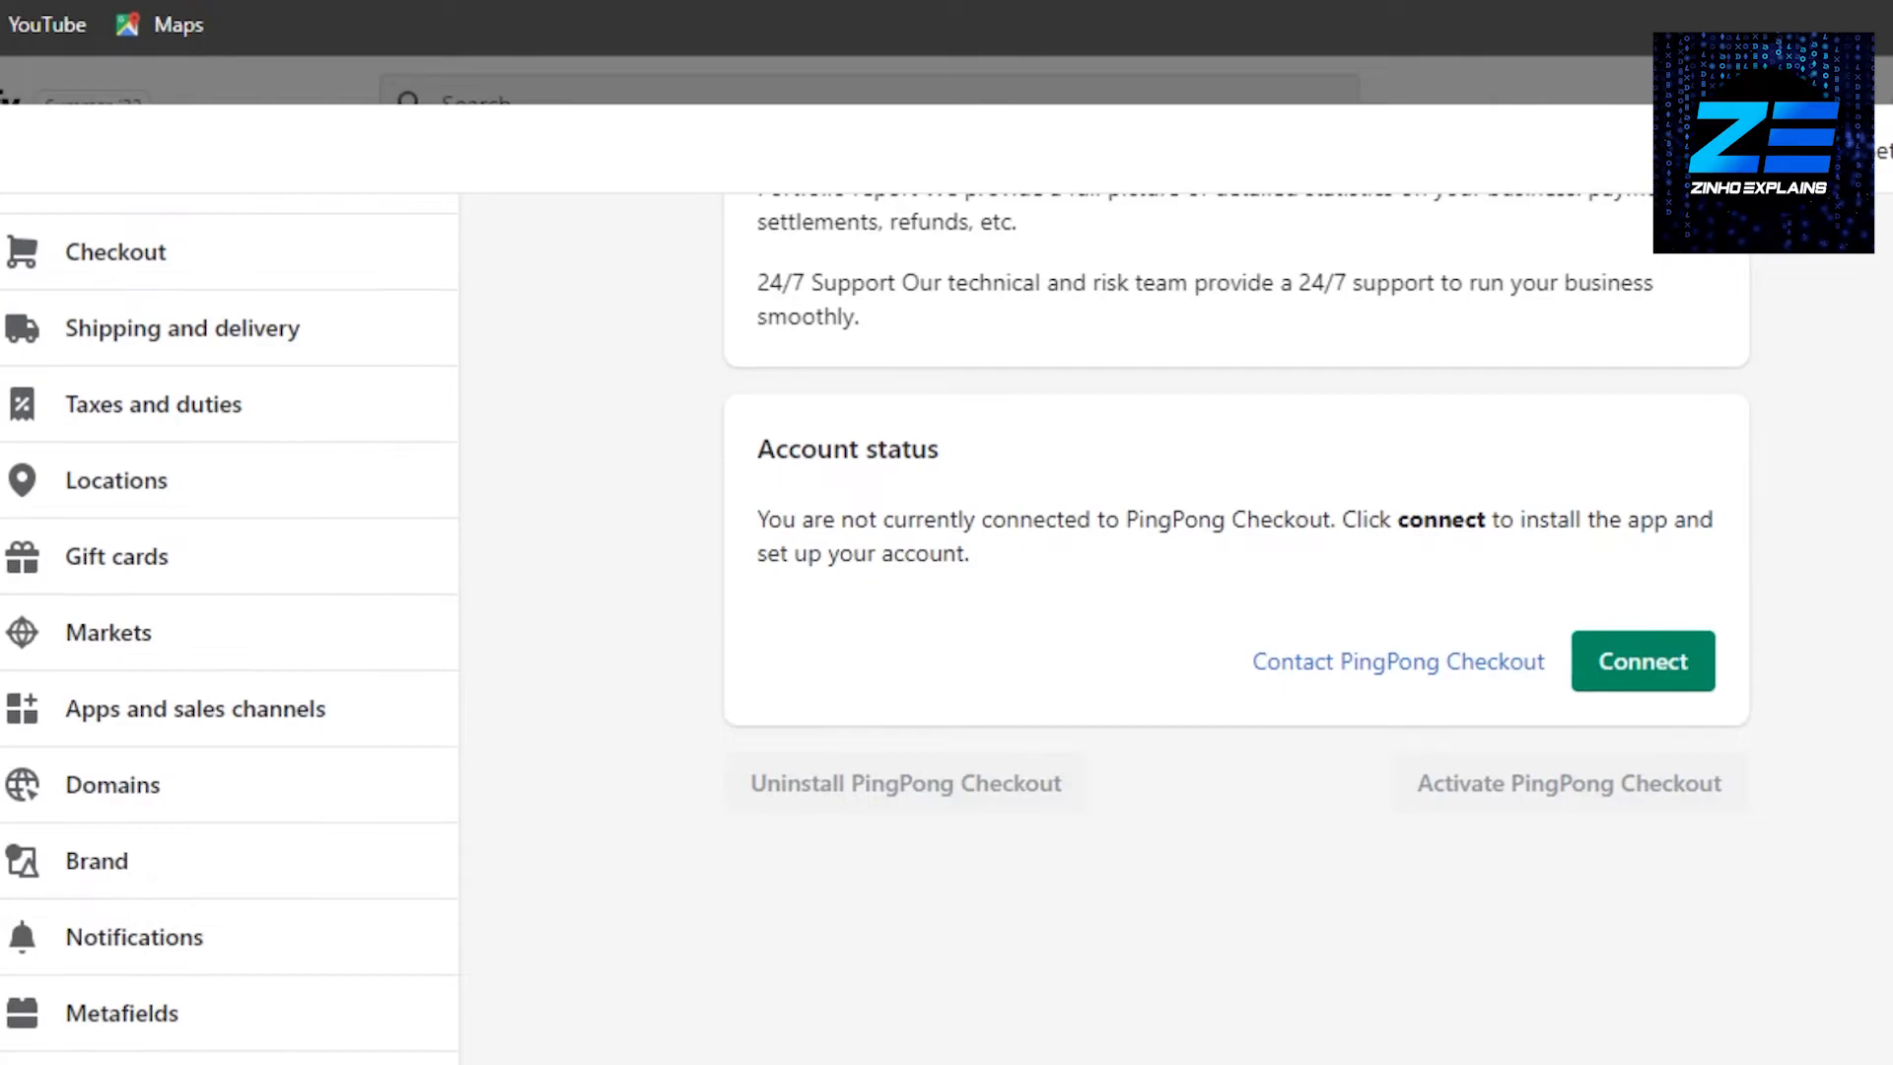
scroll("down", 3)
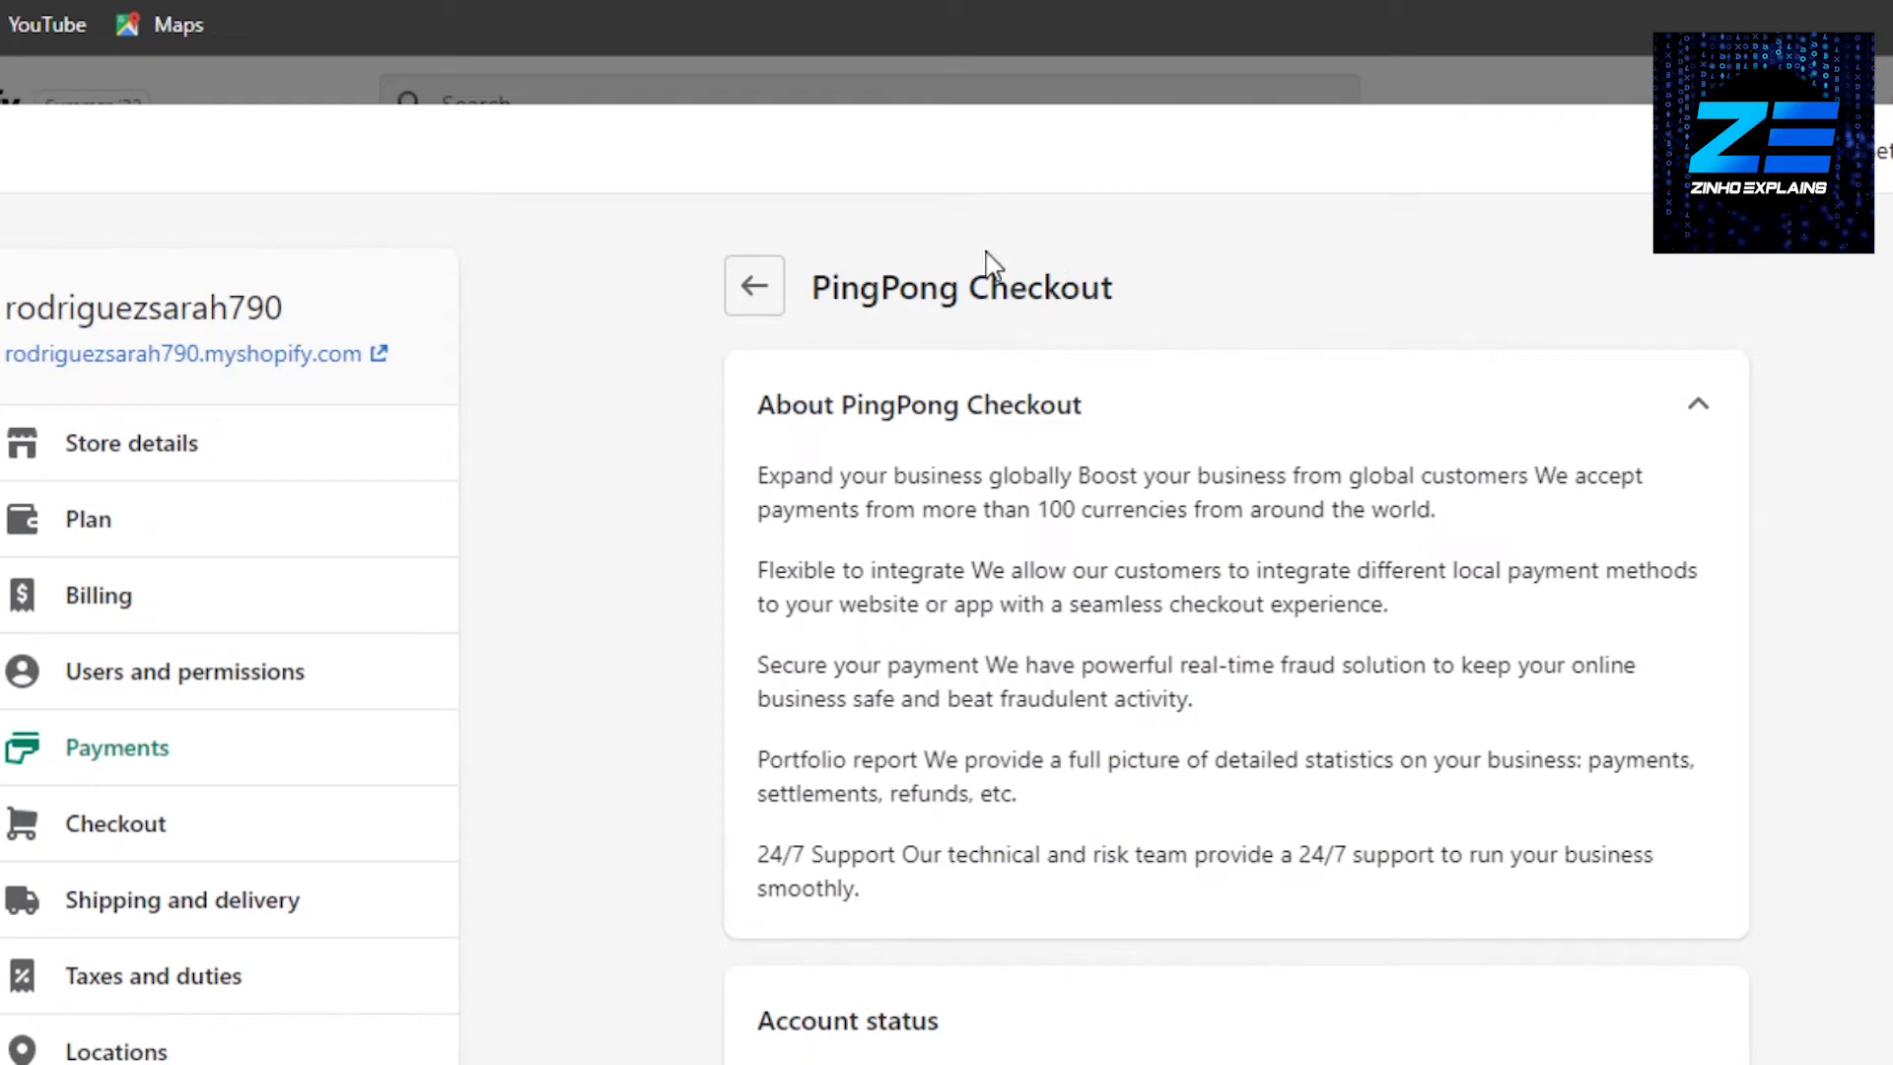
Go back to Payments, revisit Add payment methods, then return to Payments again.
left_click(754, 286)
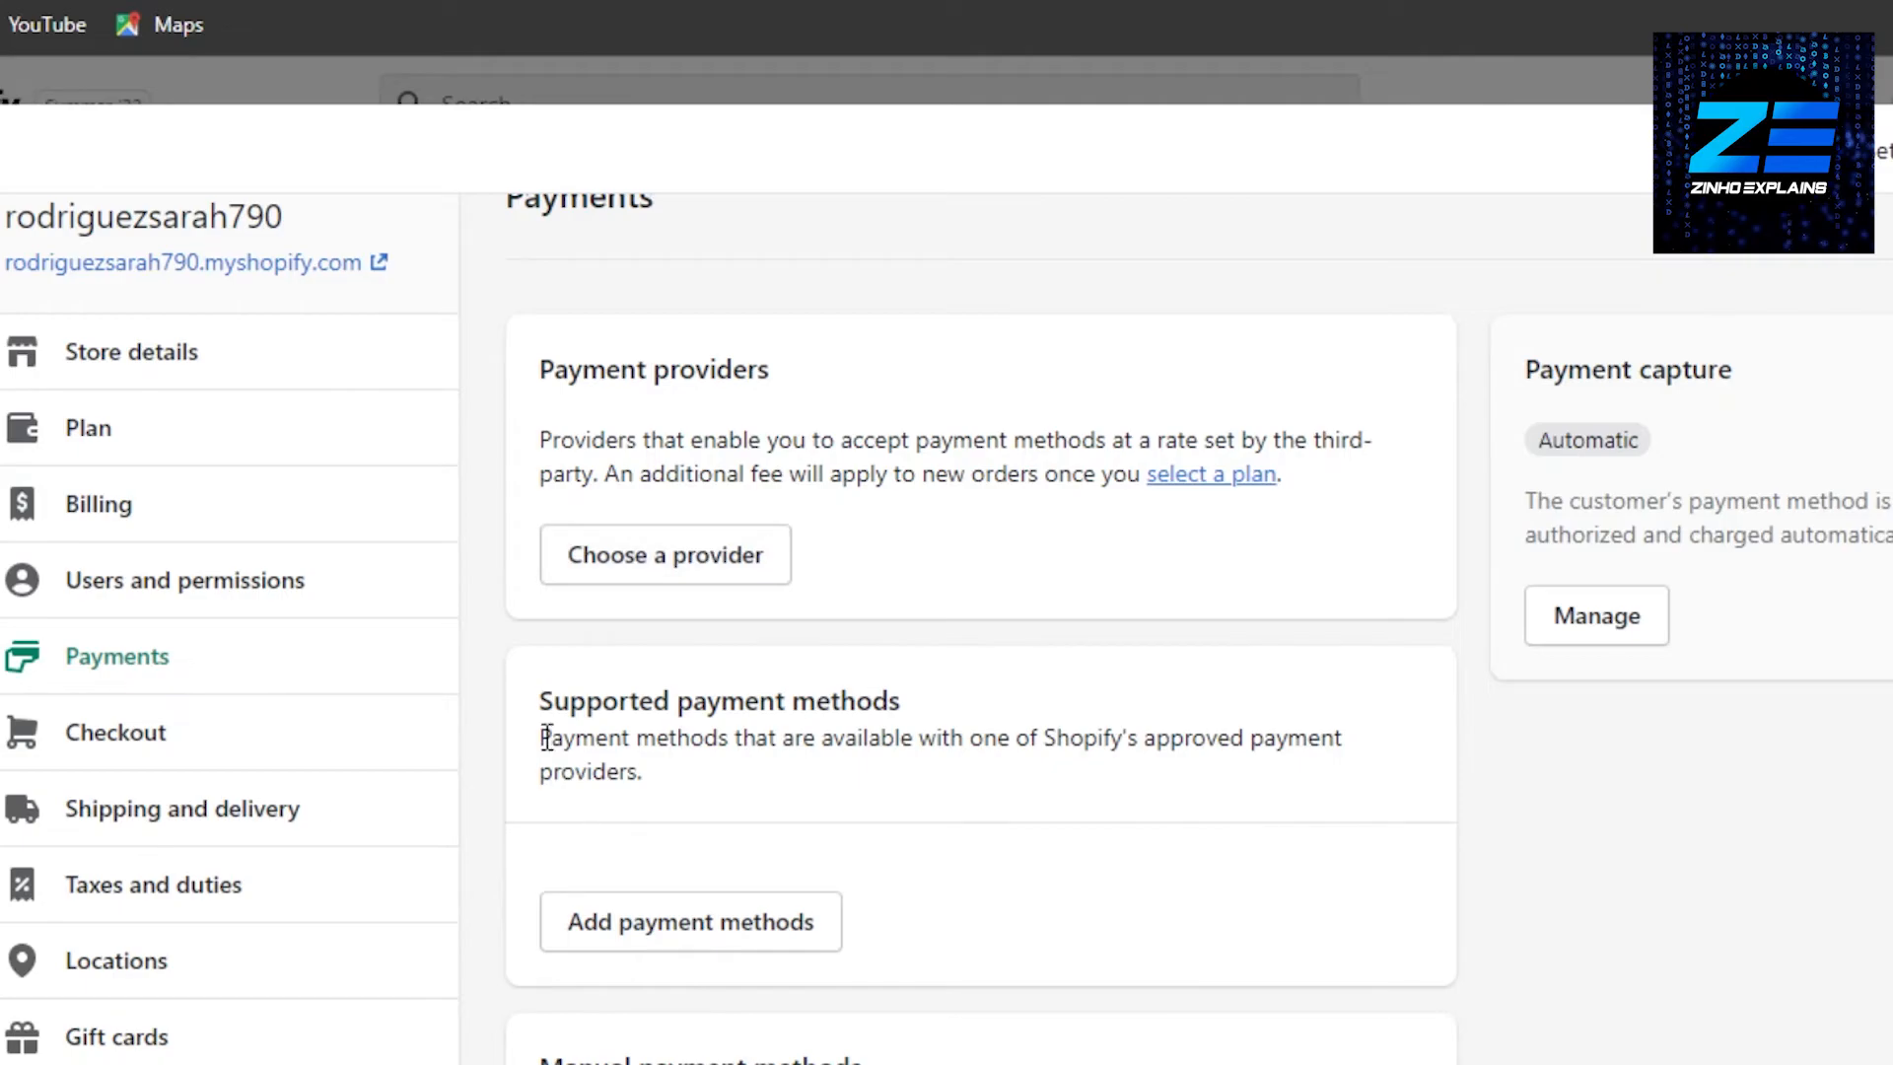
left_click(690, 921)
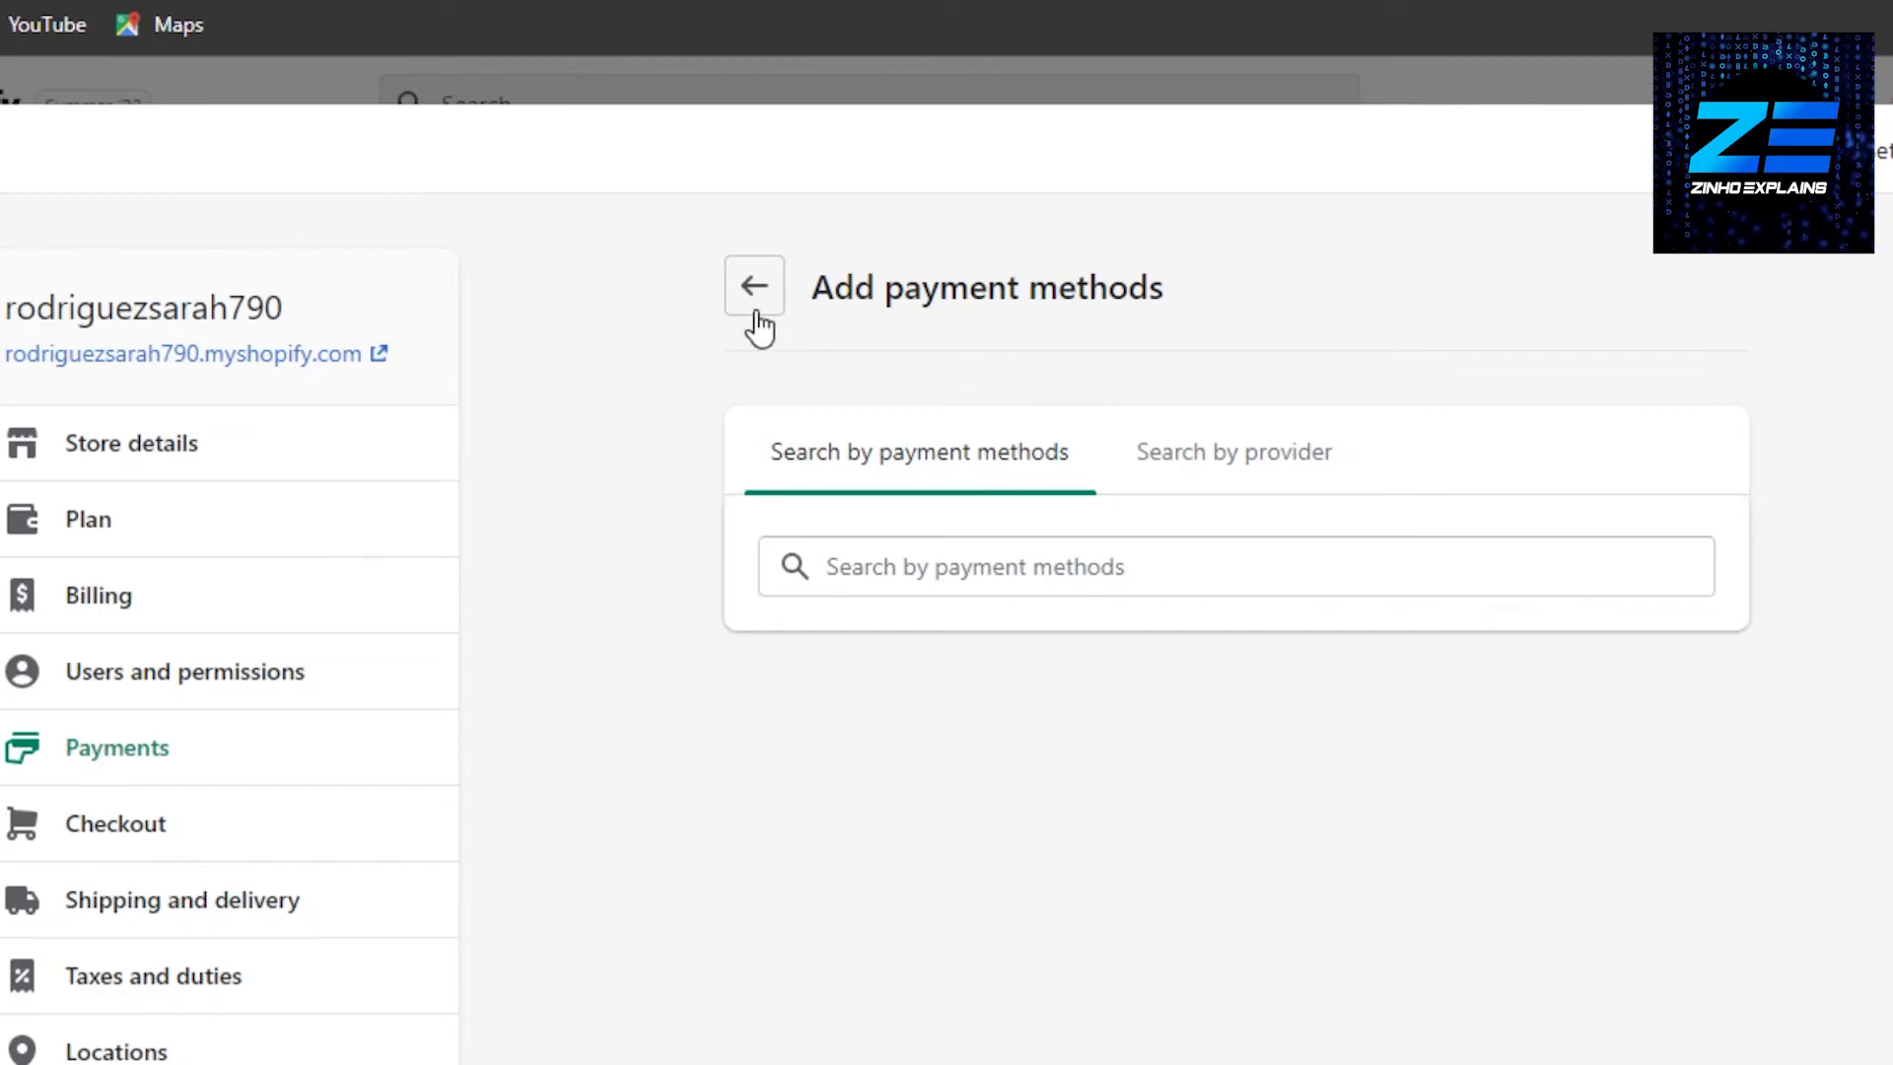
left_click(753, 286)
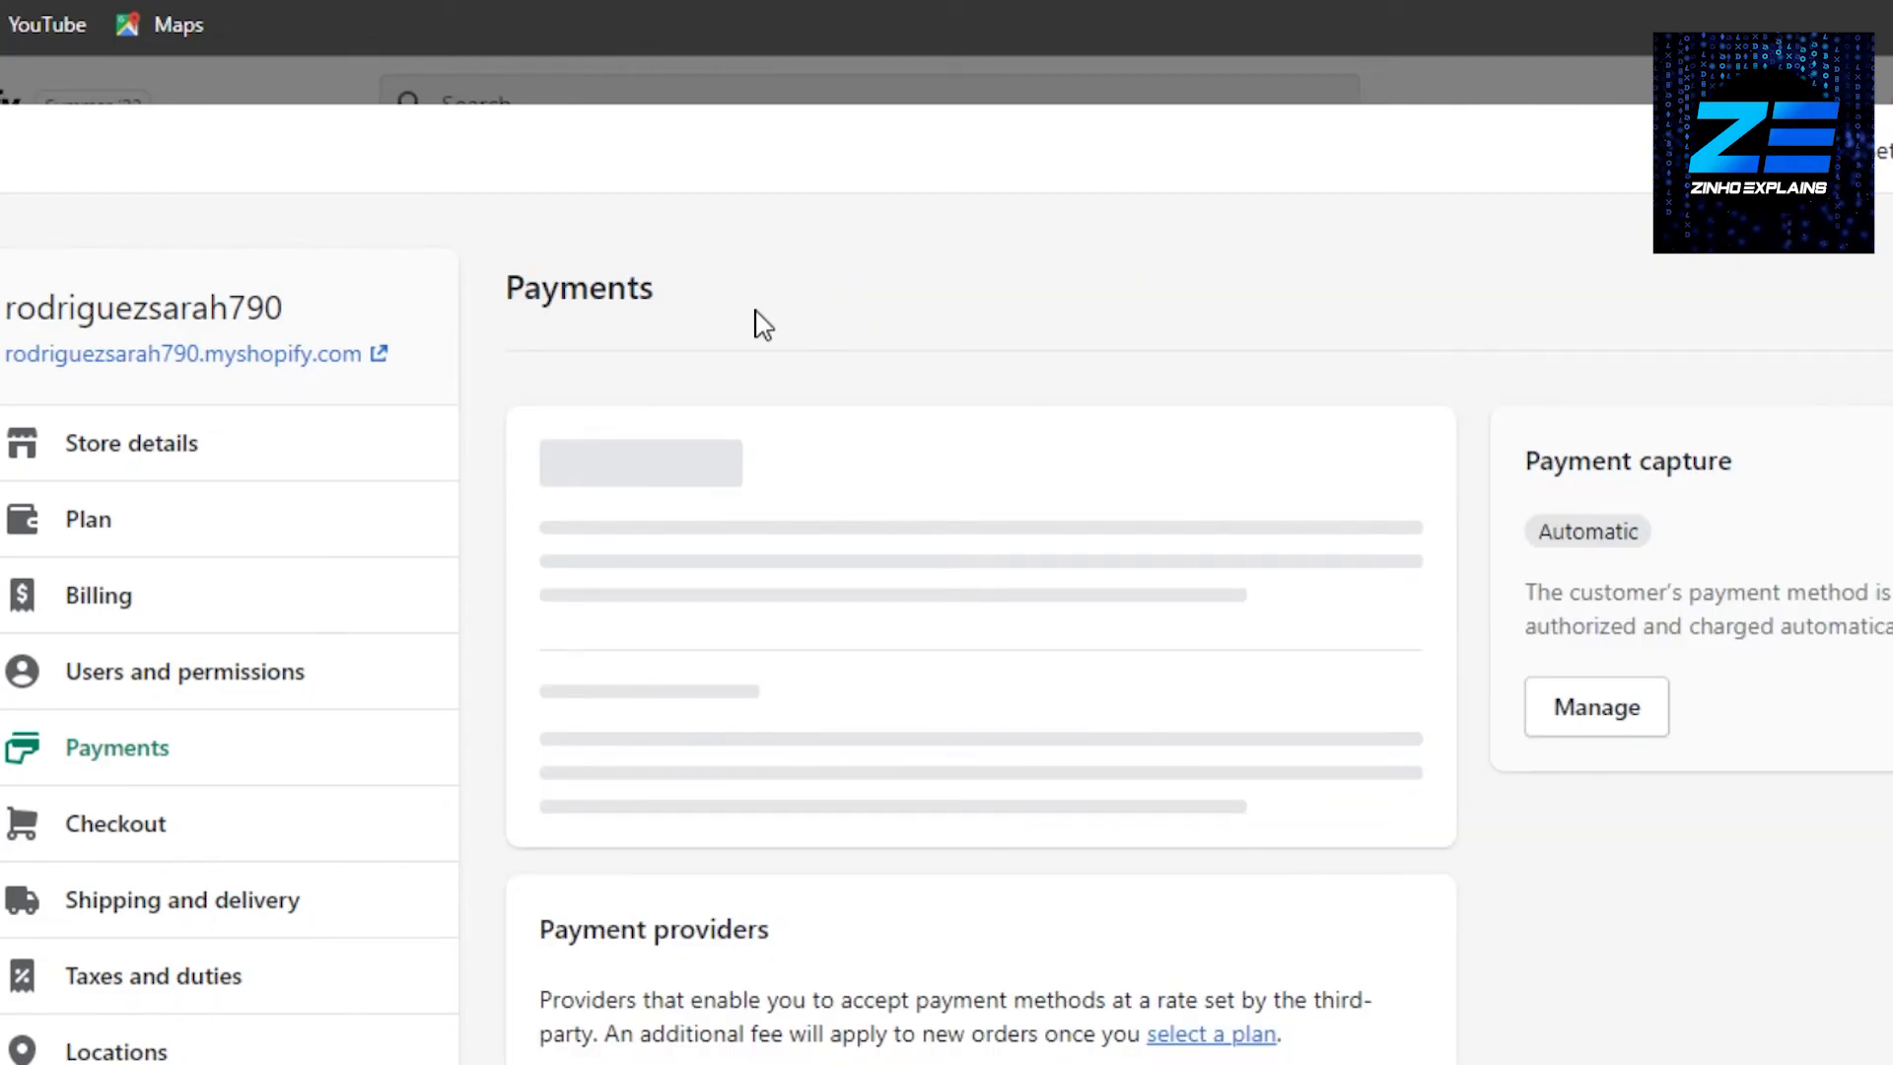